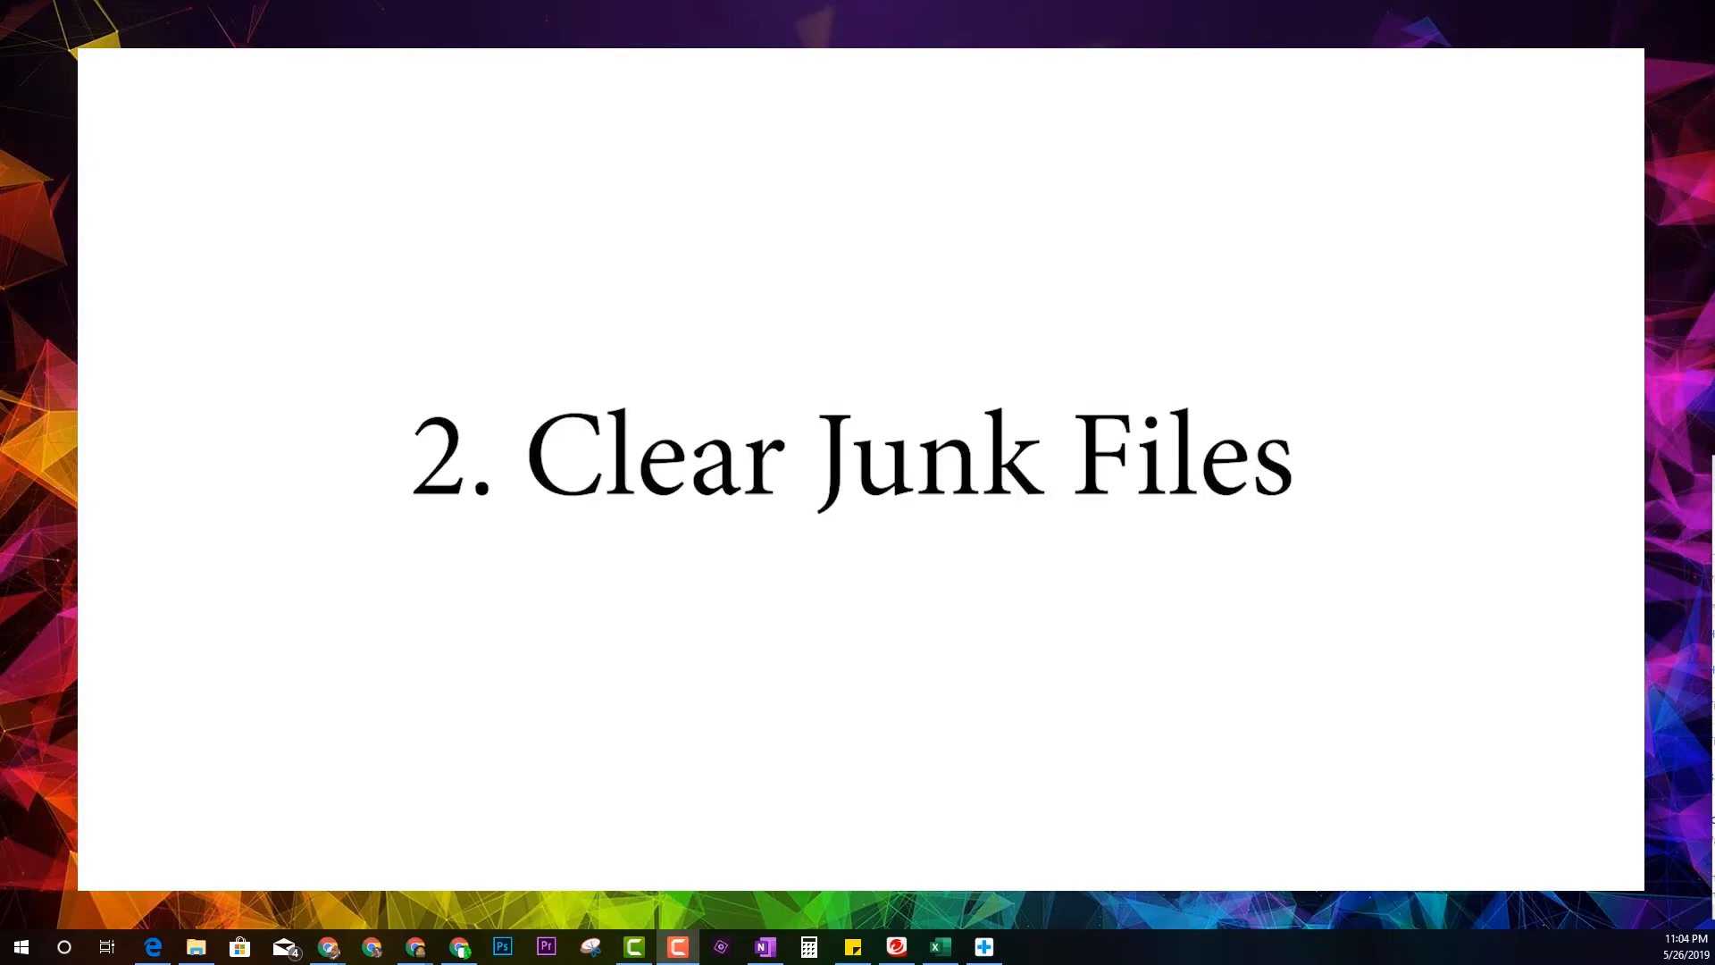
Step: End the PowerPoint slide show and bring up the dr.fone home screen
key(right)
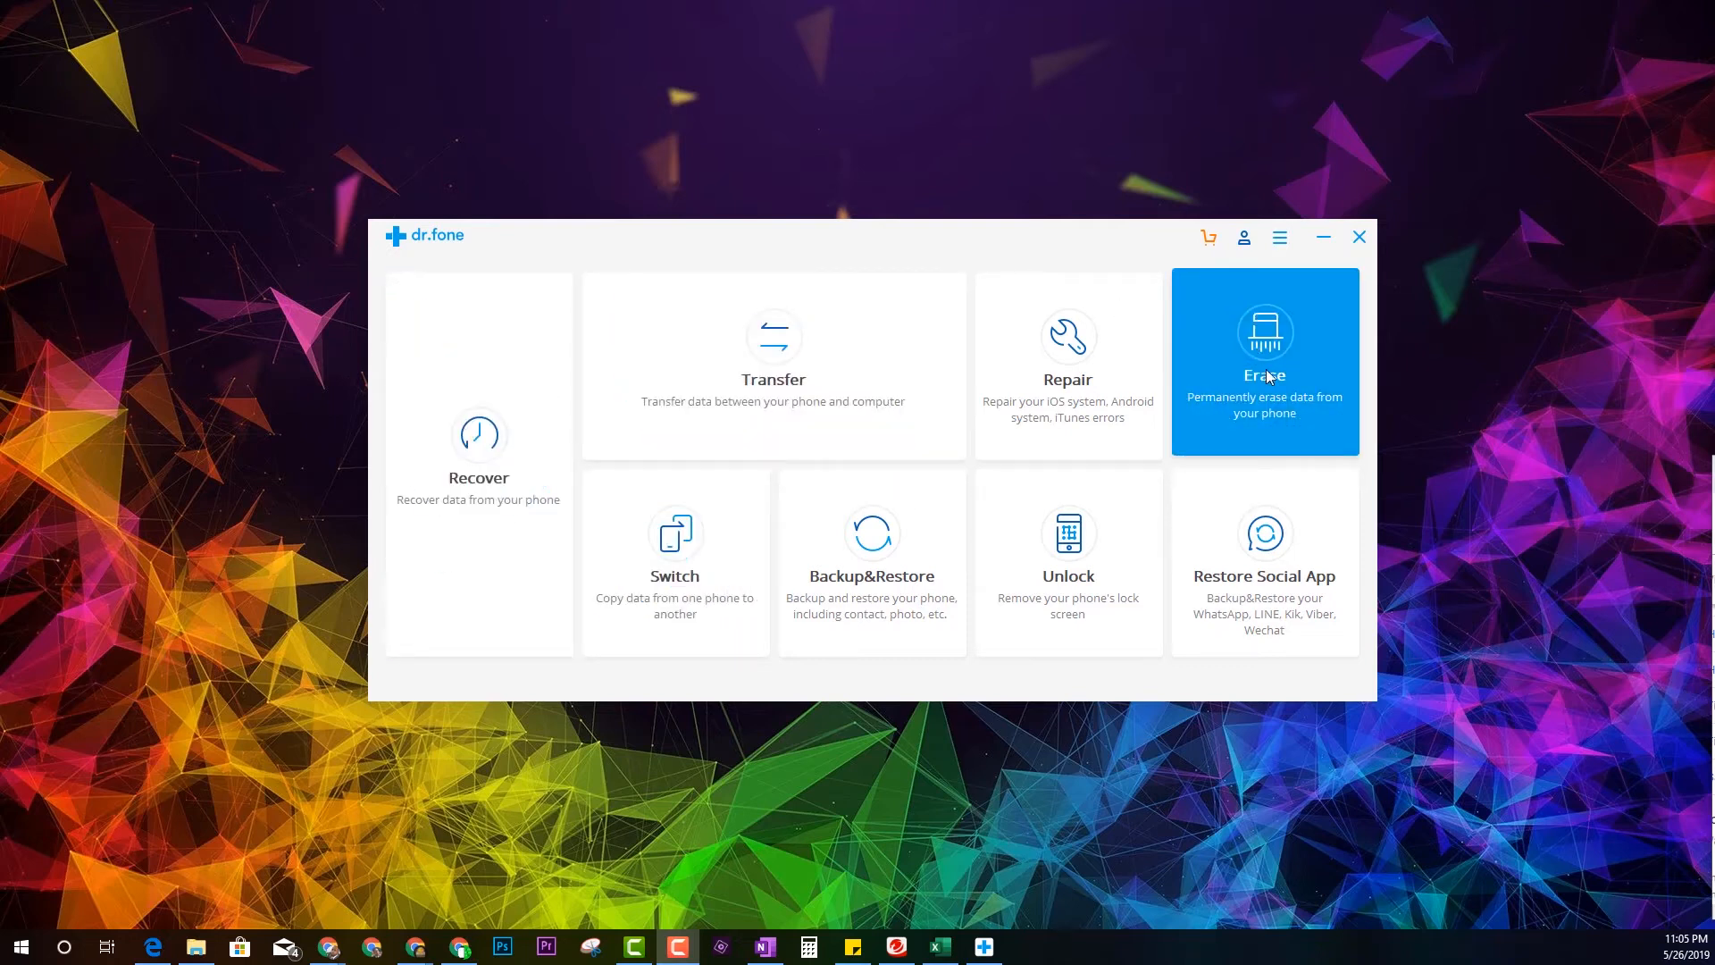
Step: Enter the Erase module for the iPhone, glance at Free Up Space, and return to Erase All Data
click(1265, 360)
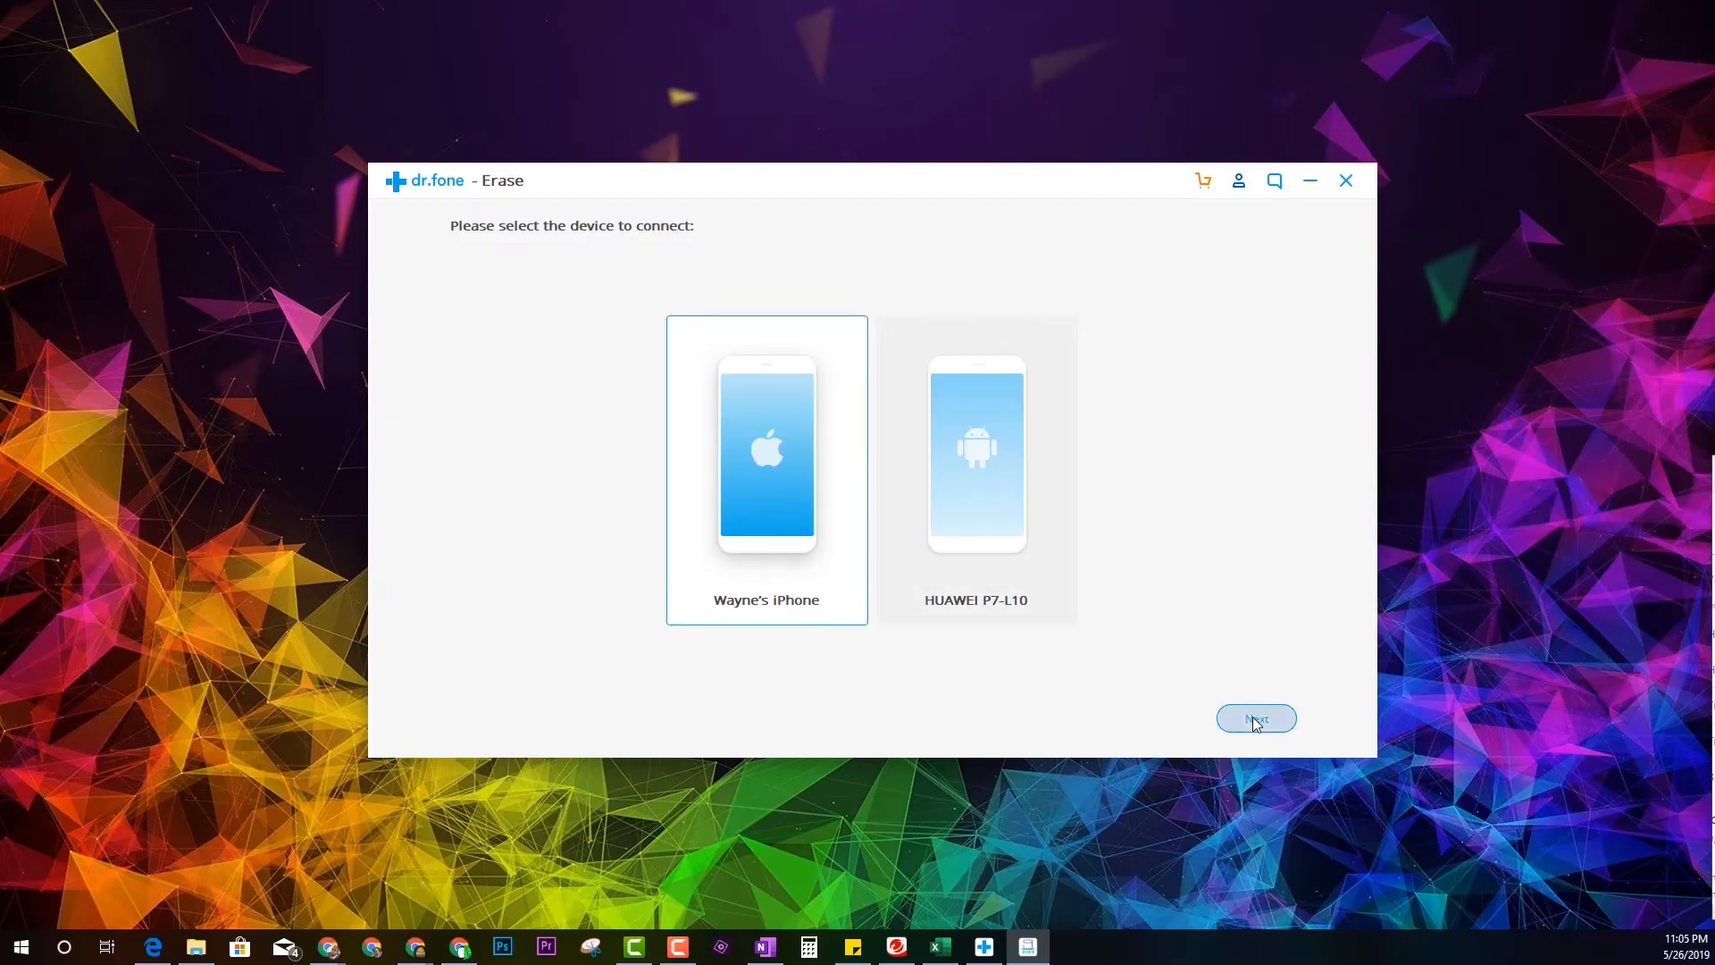
click(1256, 718)
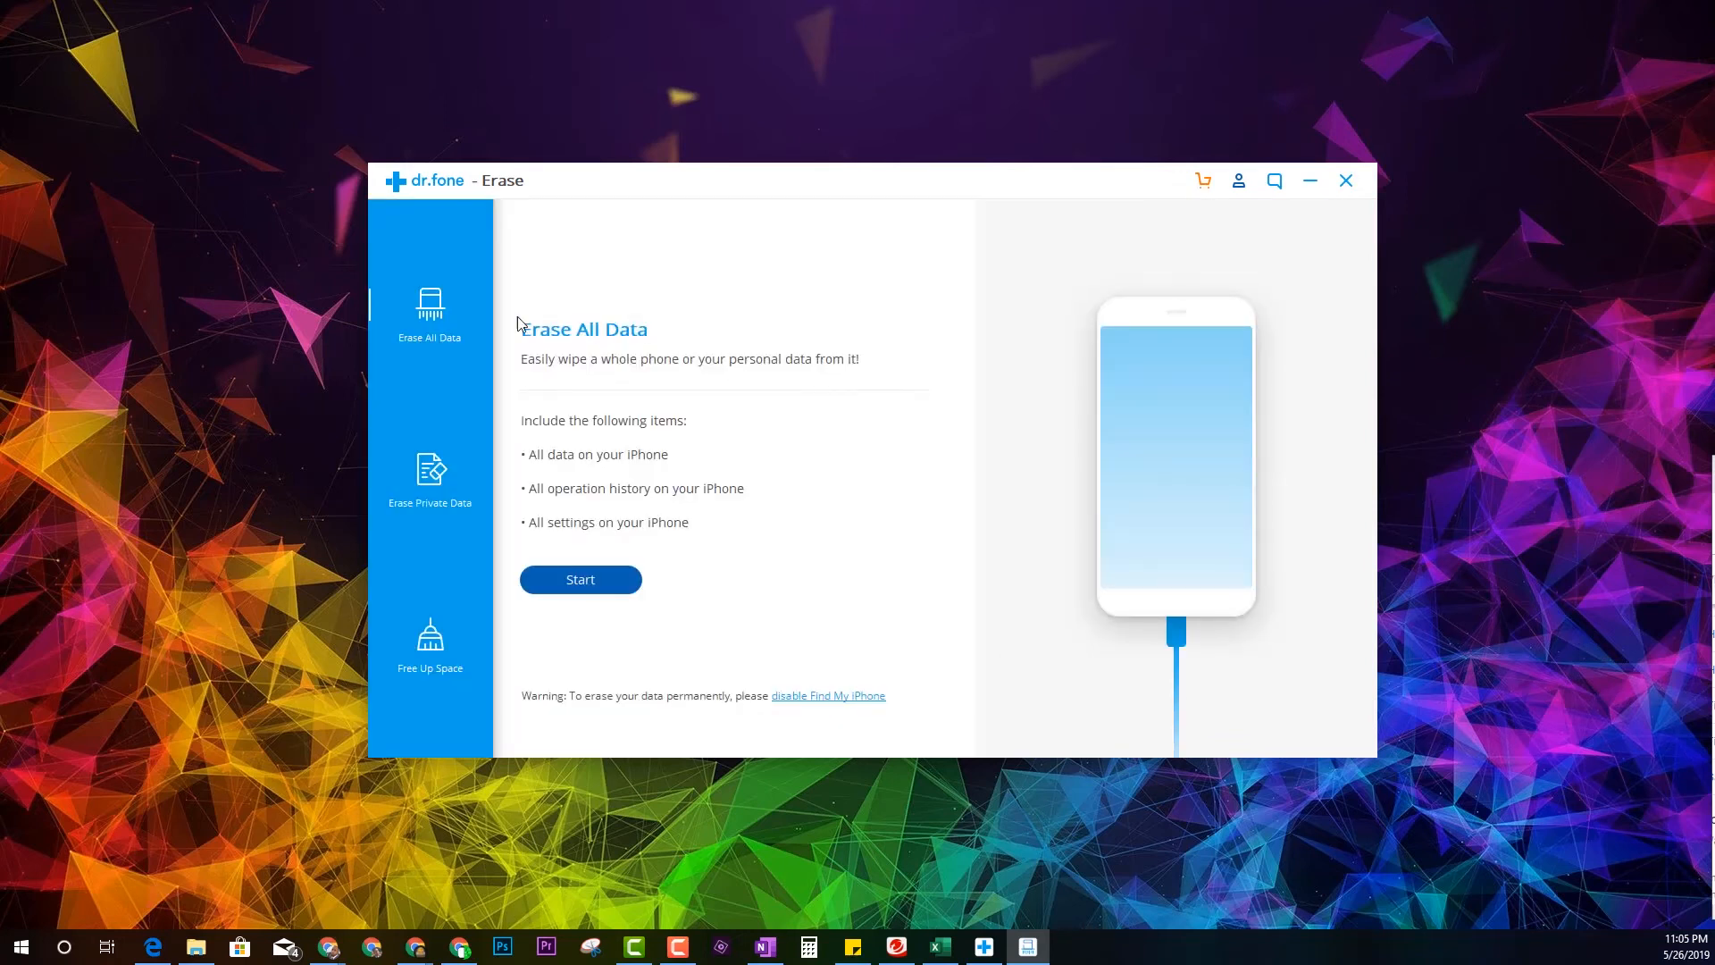
click(428, 645)
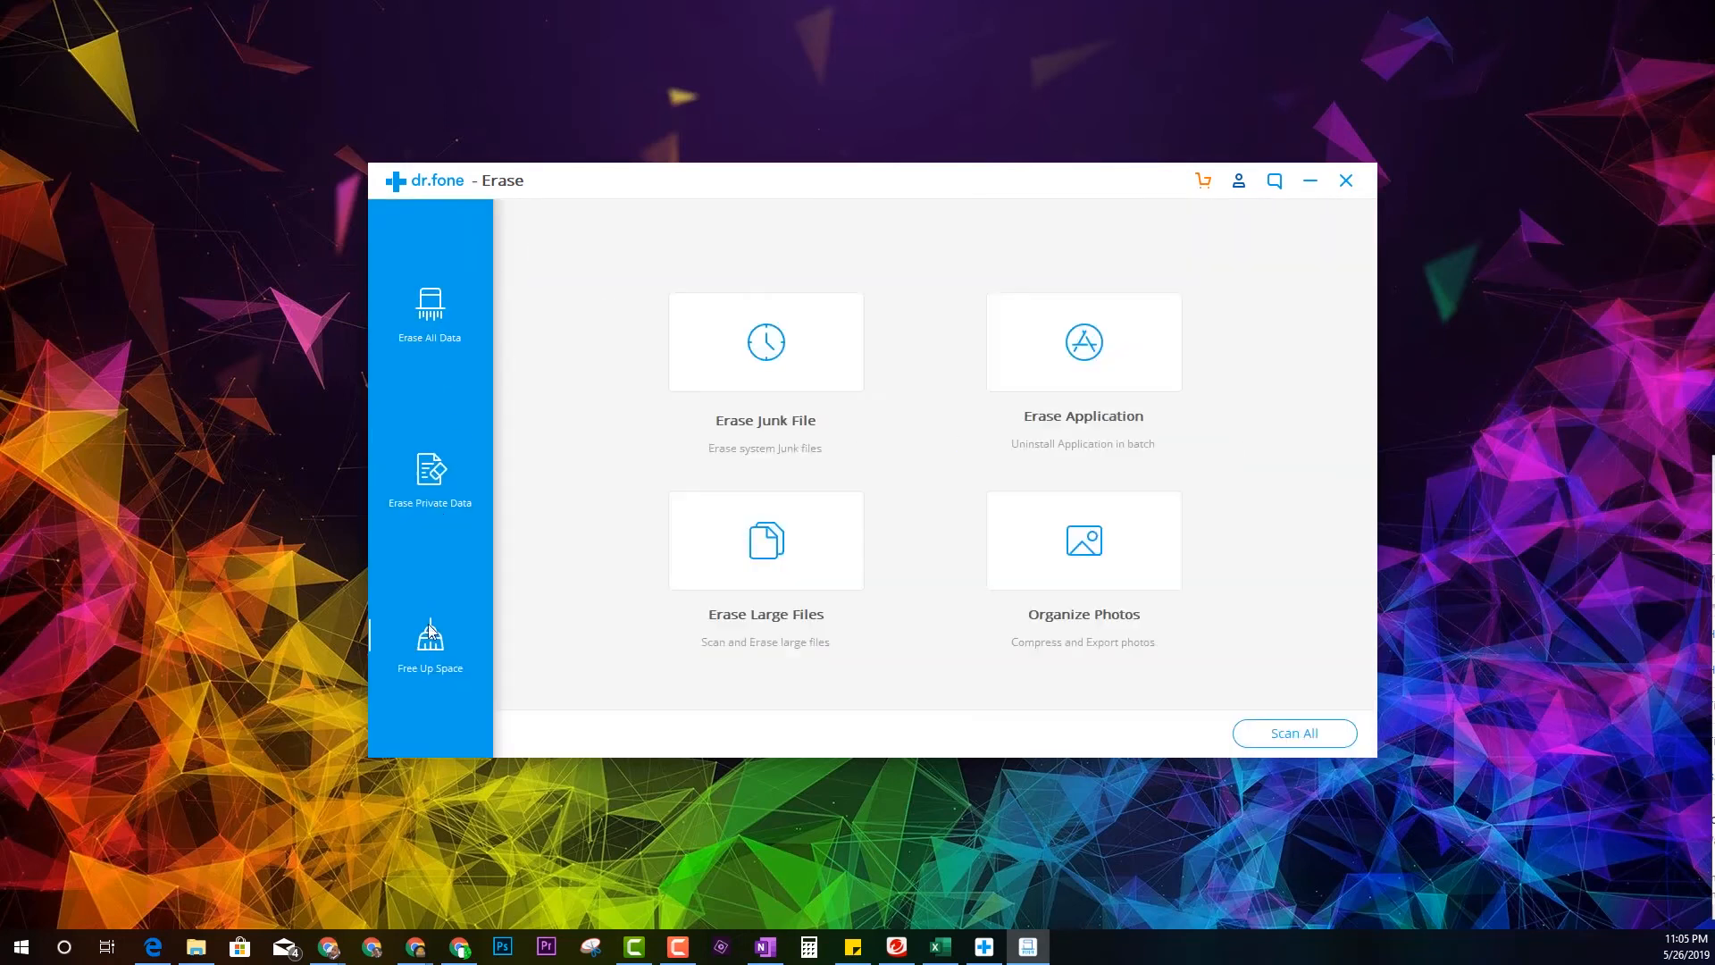
click(429, 307)
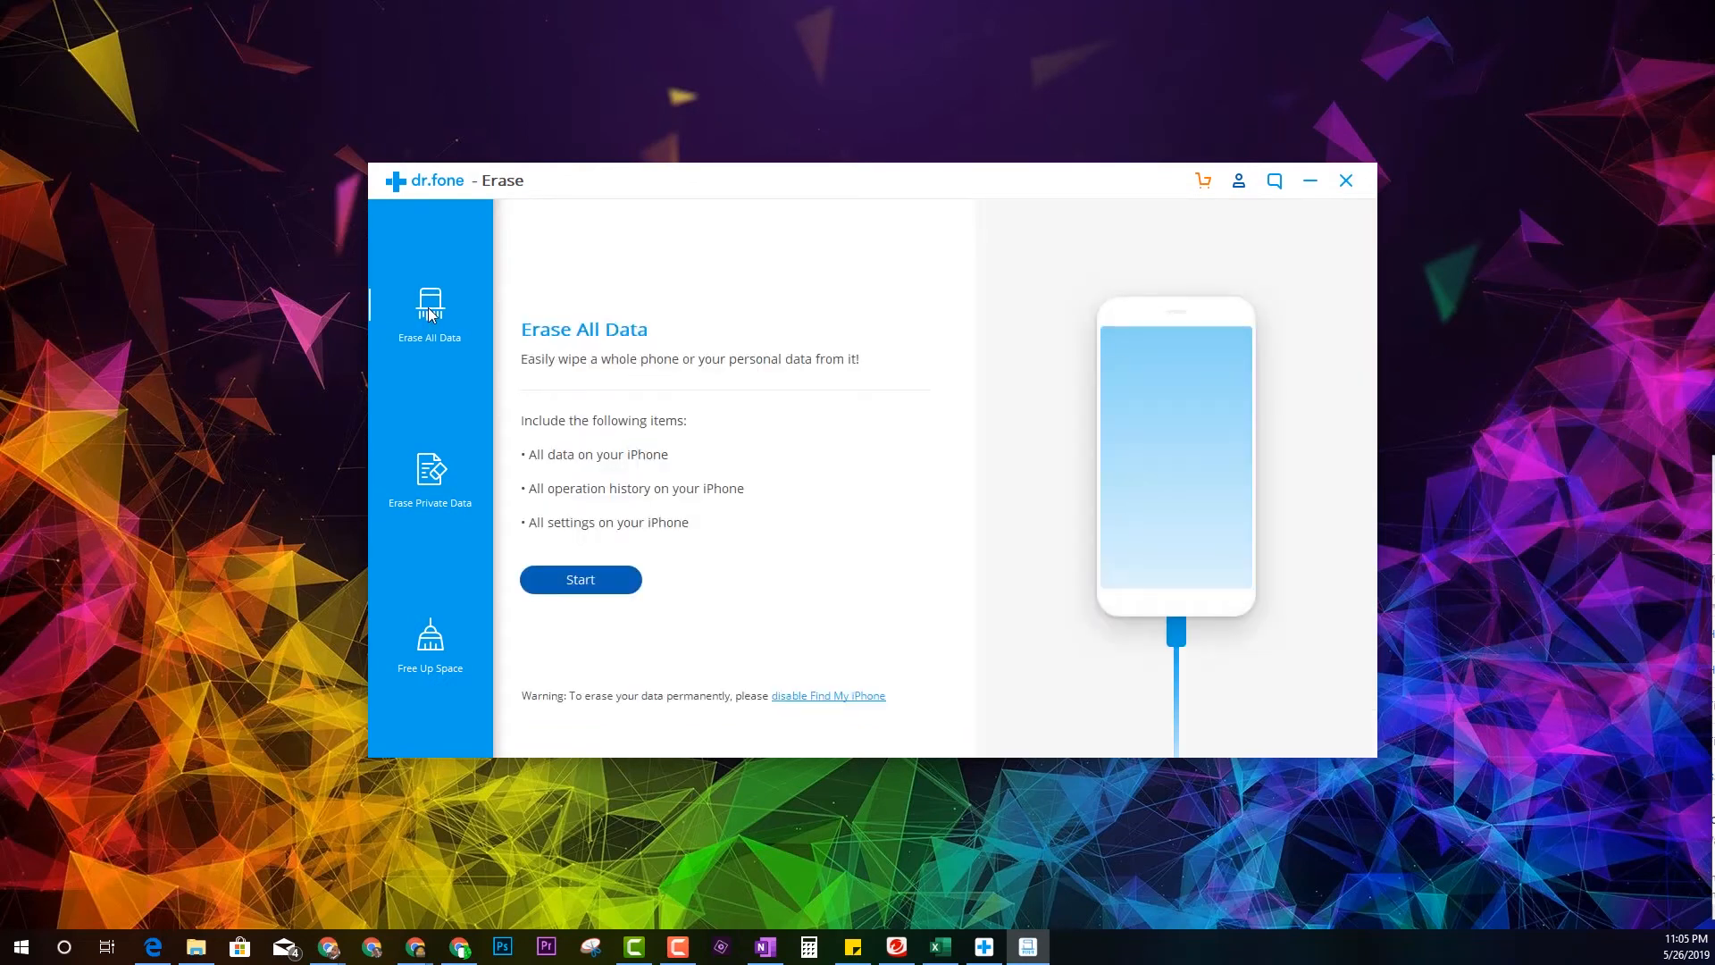
mouse_move(493, 277)
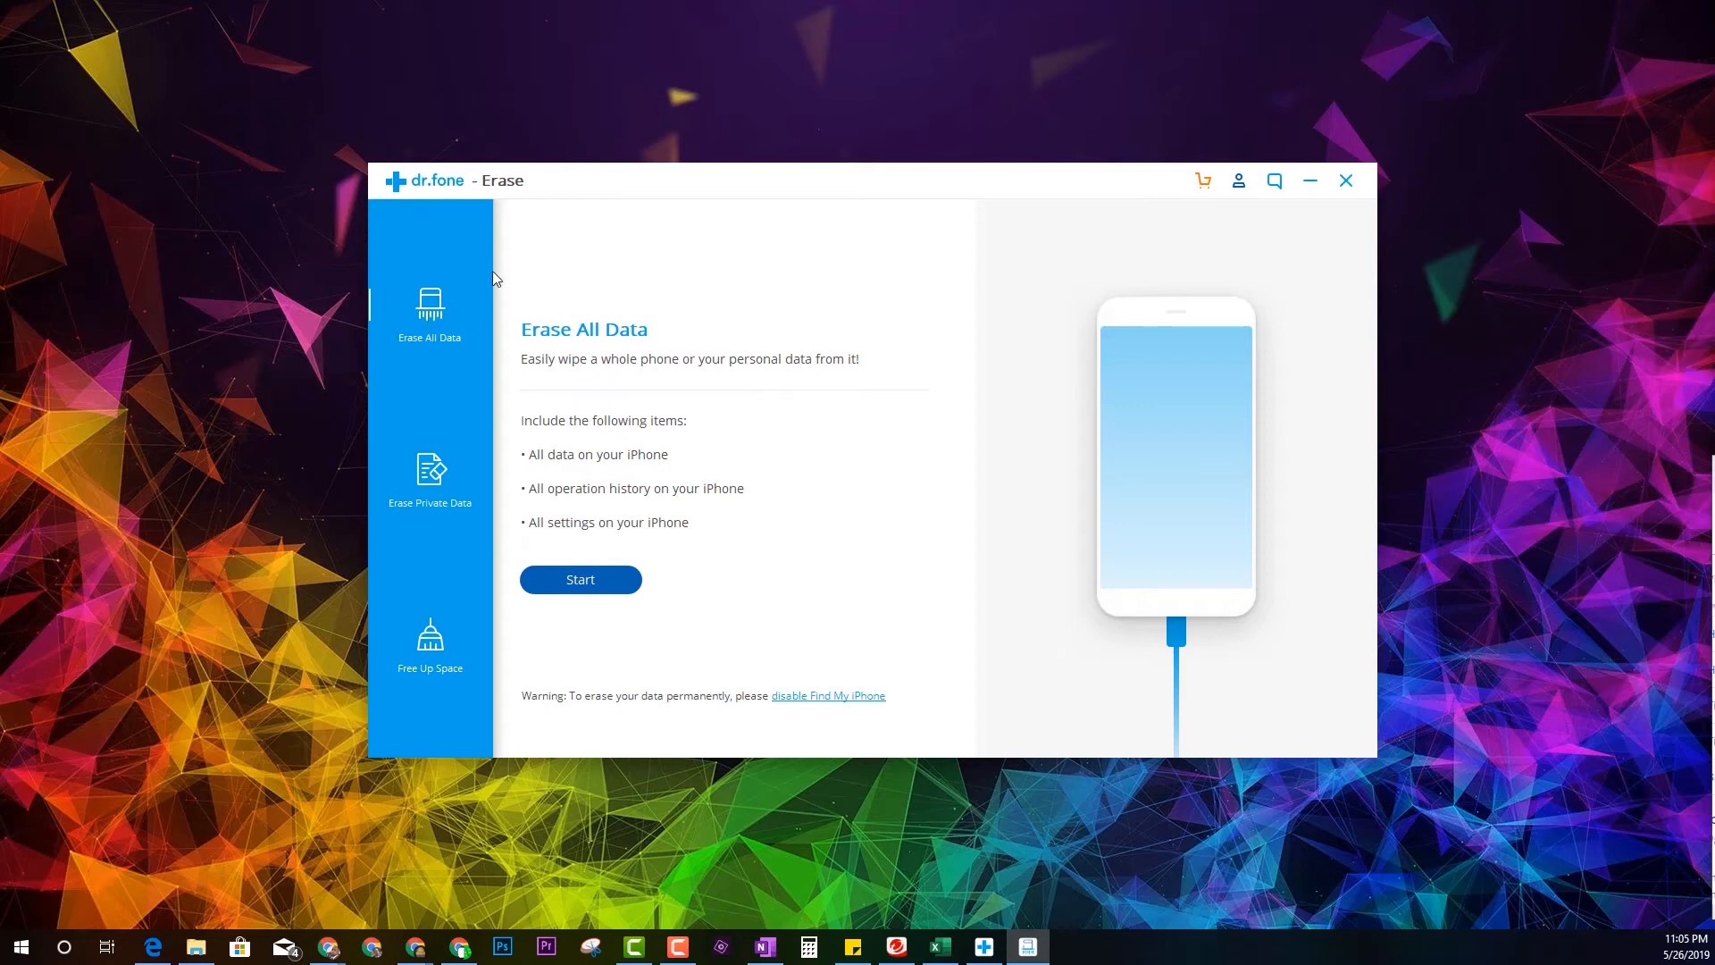
mouse_move(458, 282)
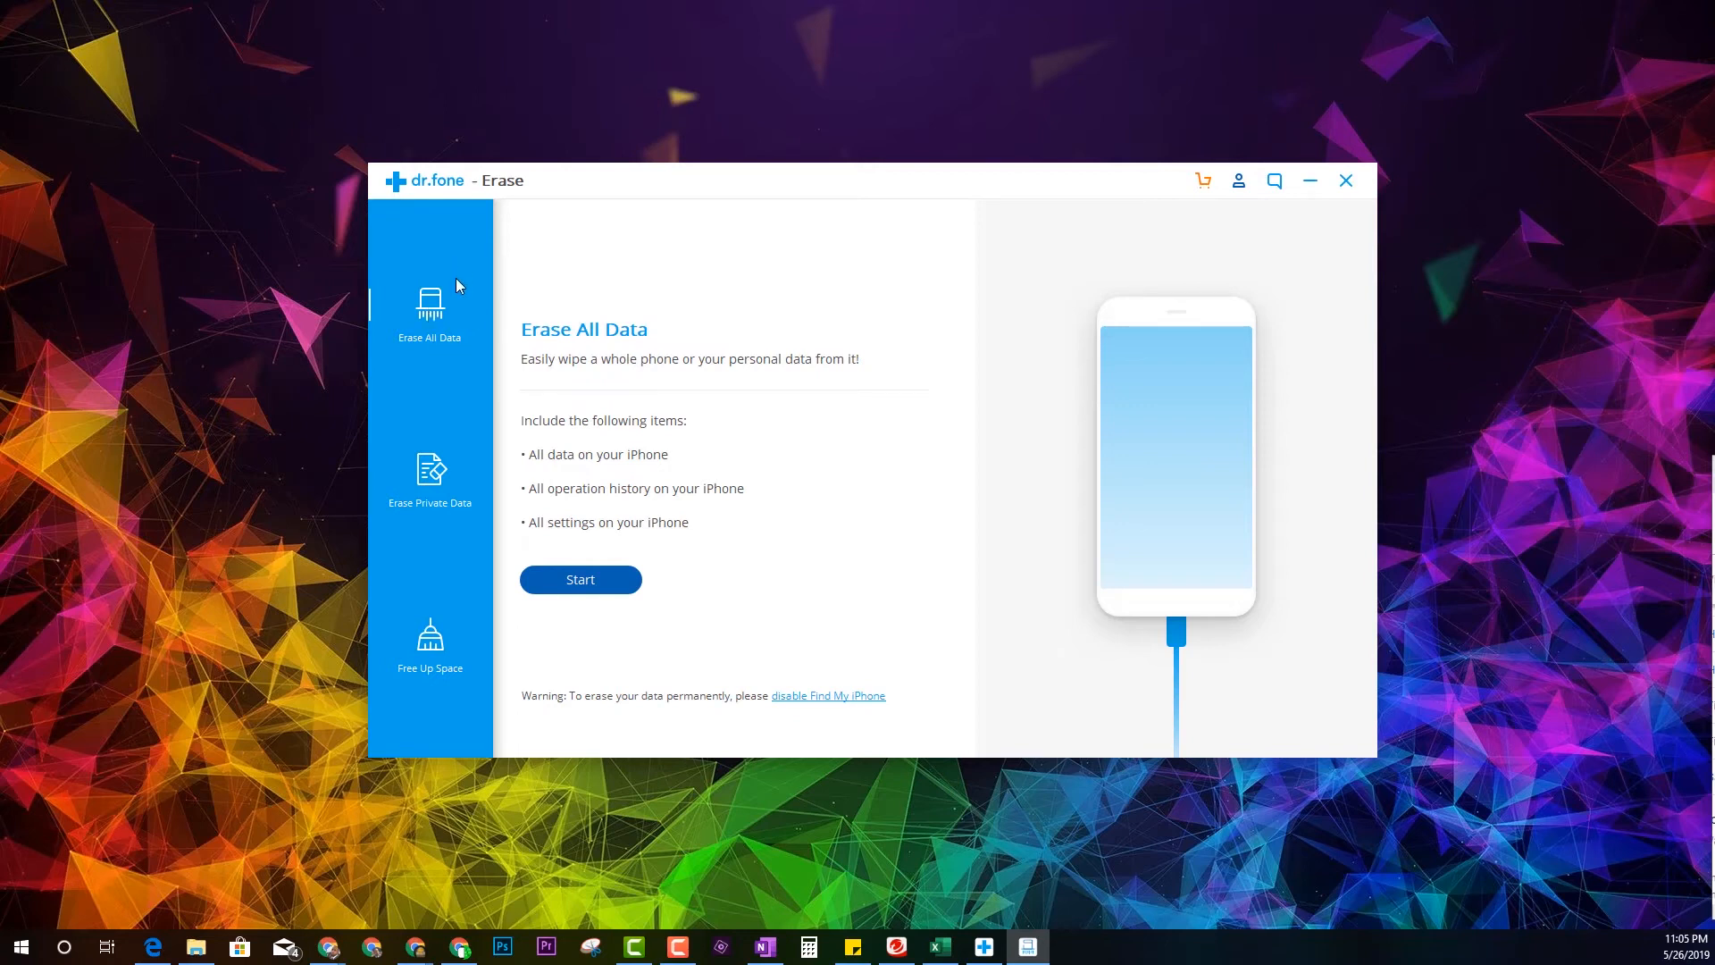
mouse_move(460, 296)
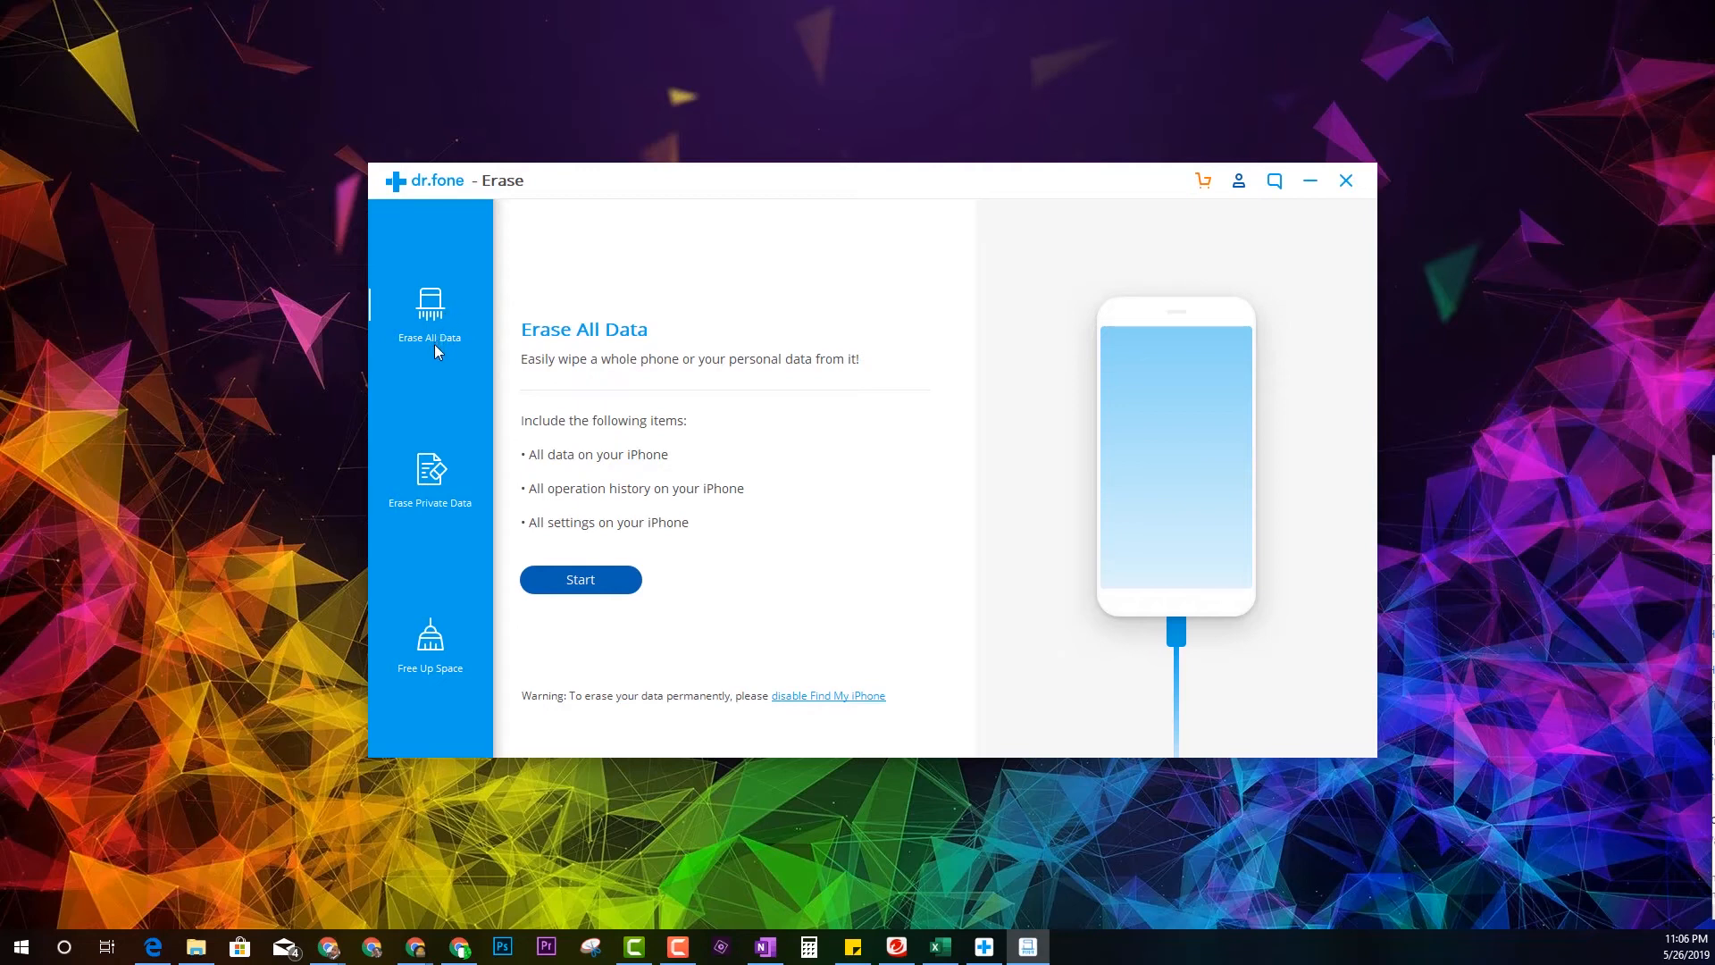
Step: Show the Erase Private Data page listing media, personal and social app data types
click(429, 479)
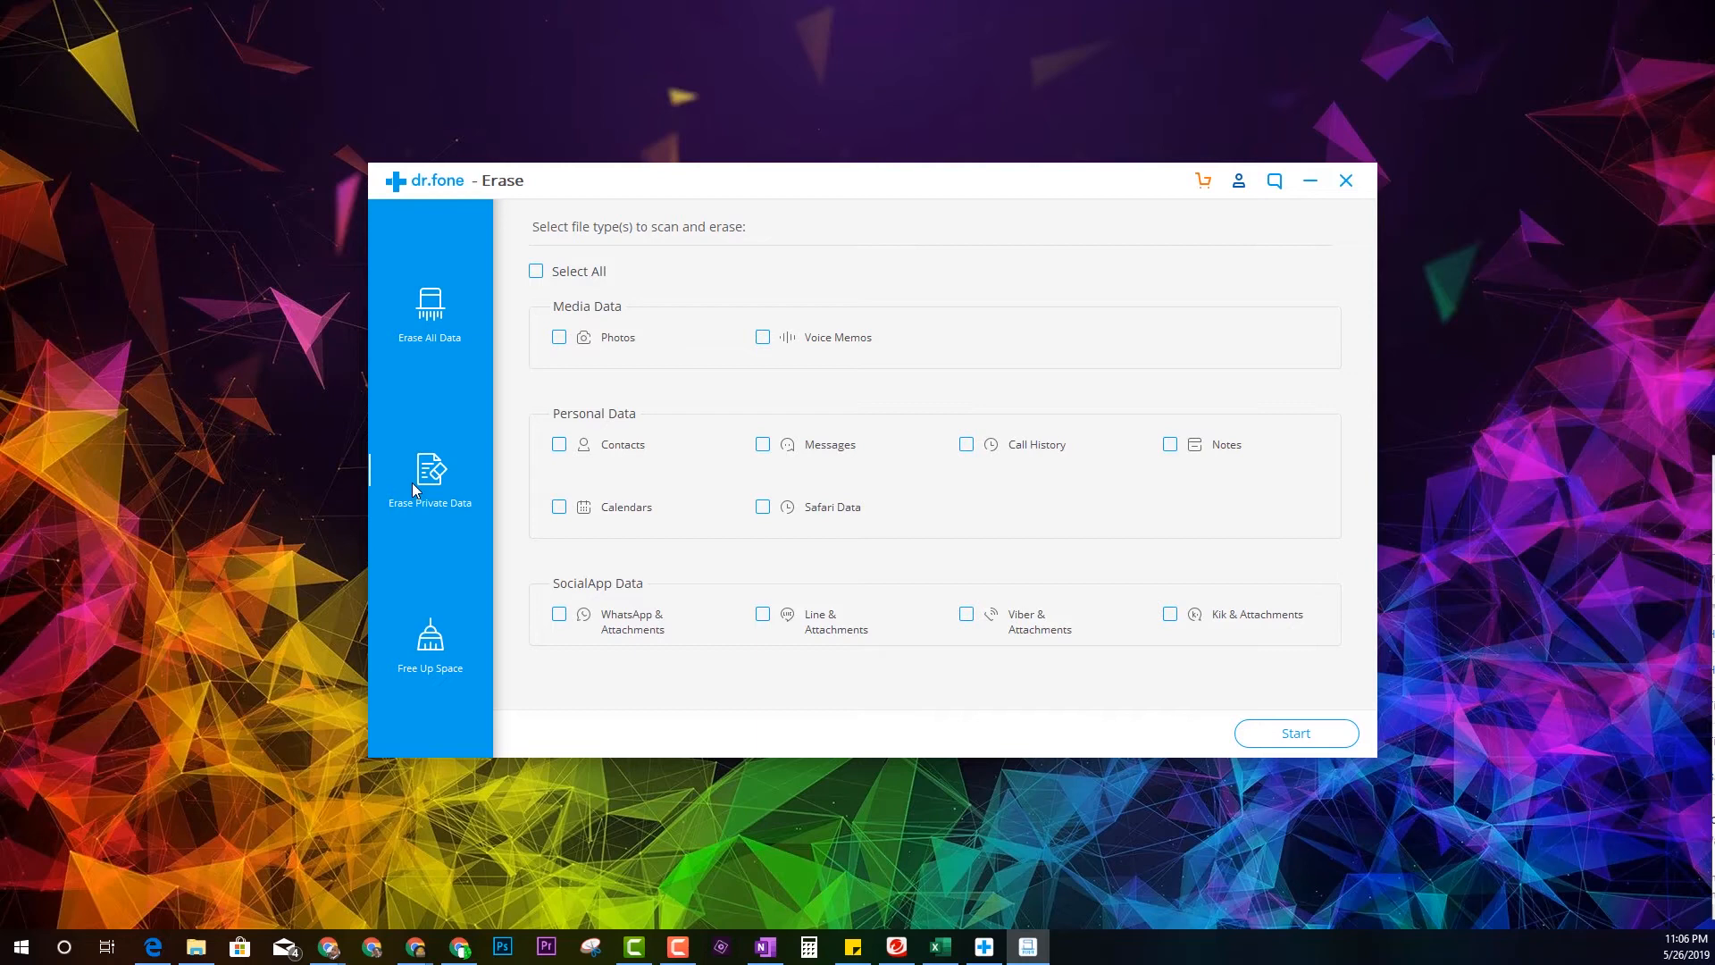
mouse_move(411, 483)
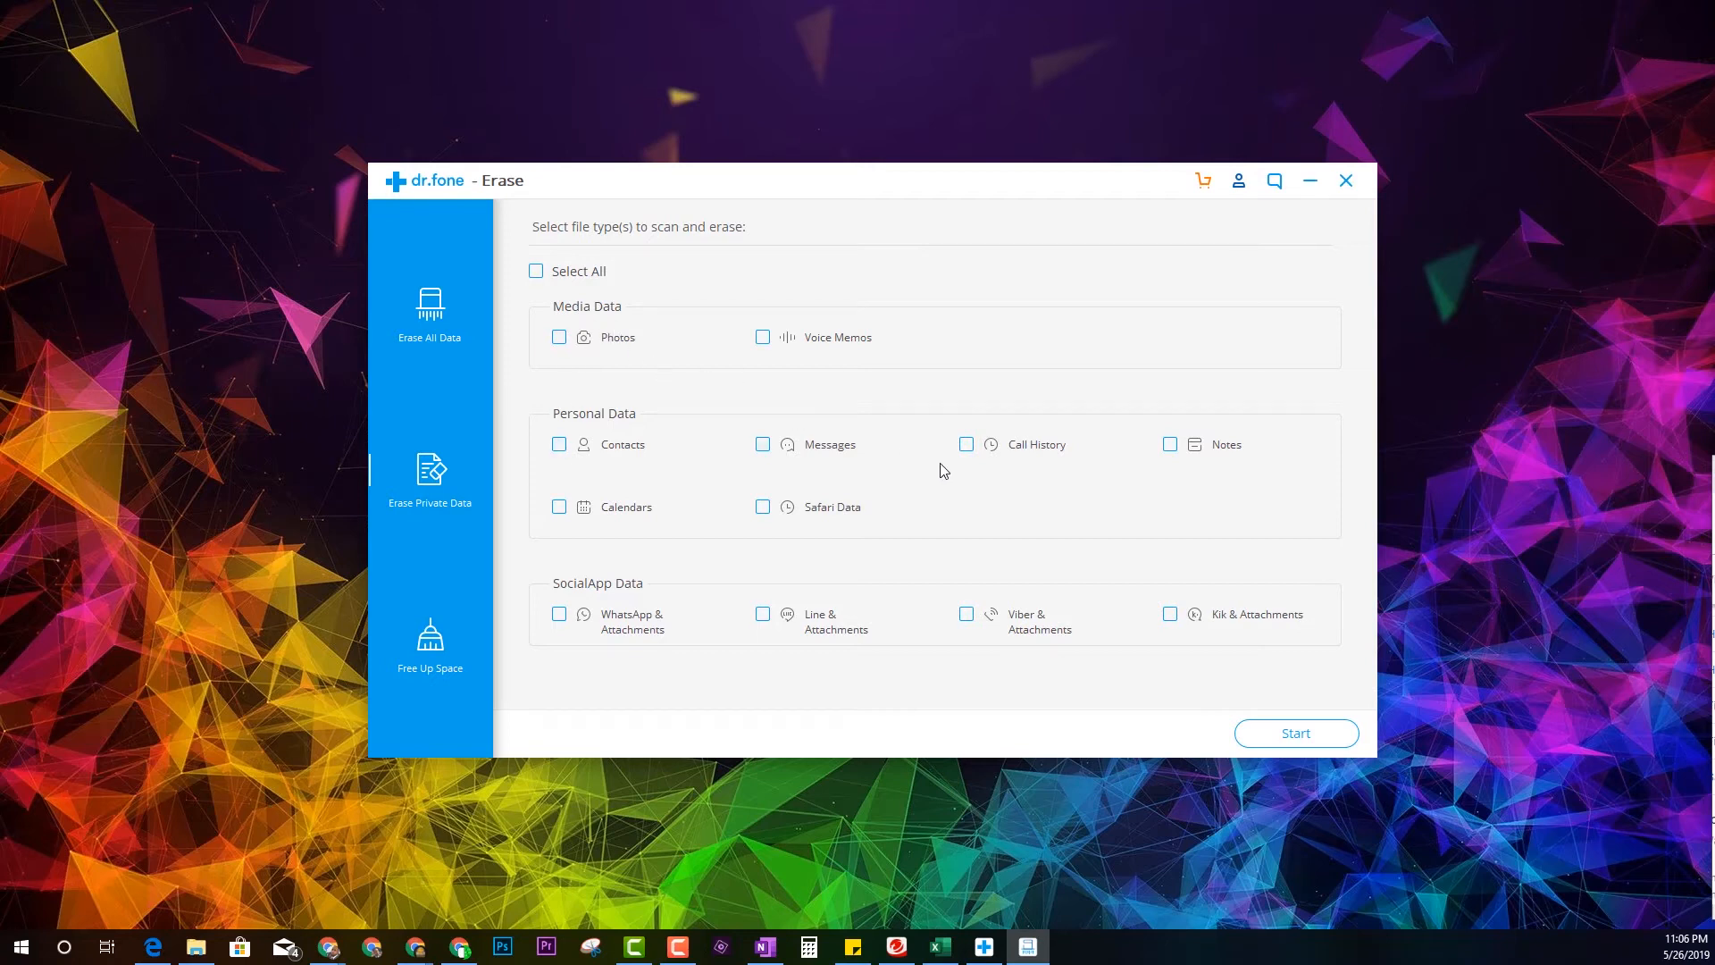
mouse_move(725, 466)
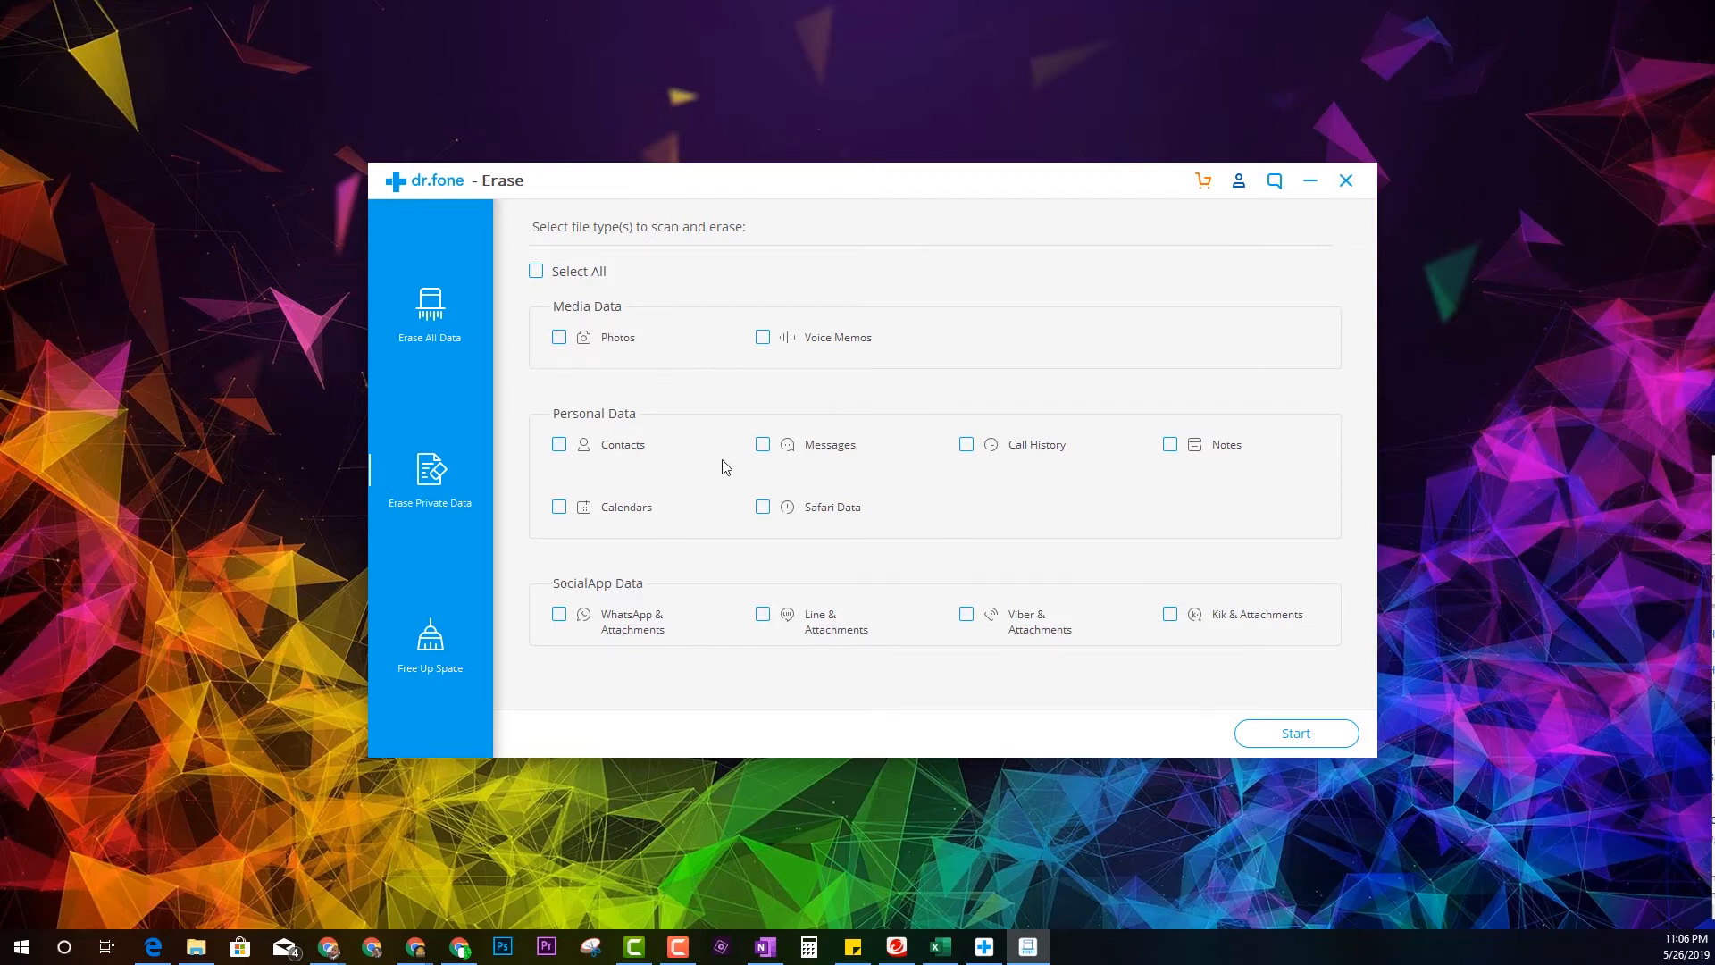
mouse_move(715, 458)
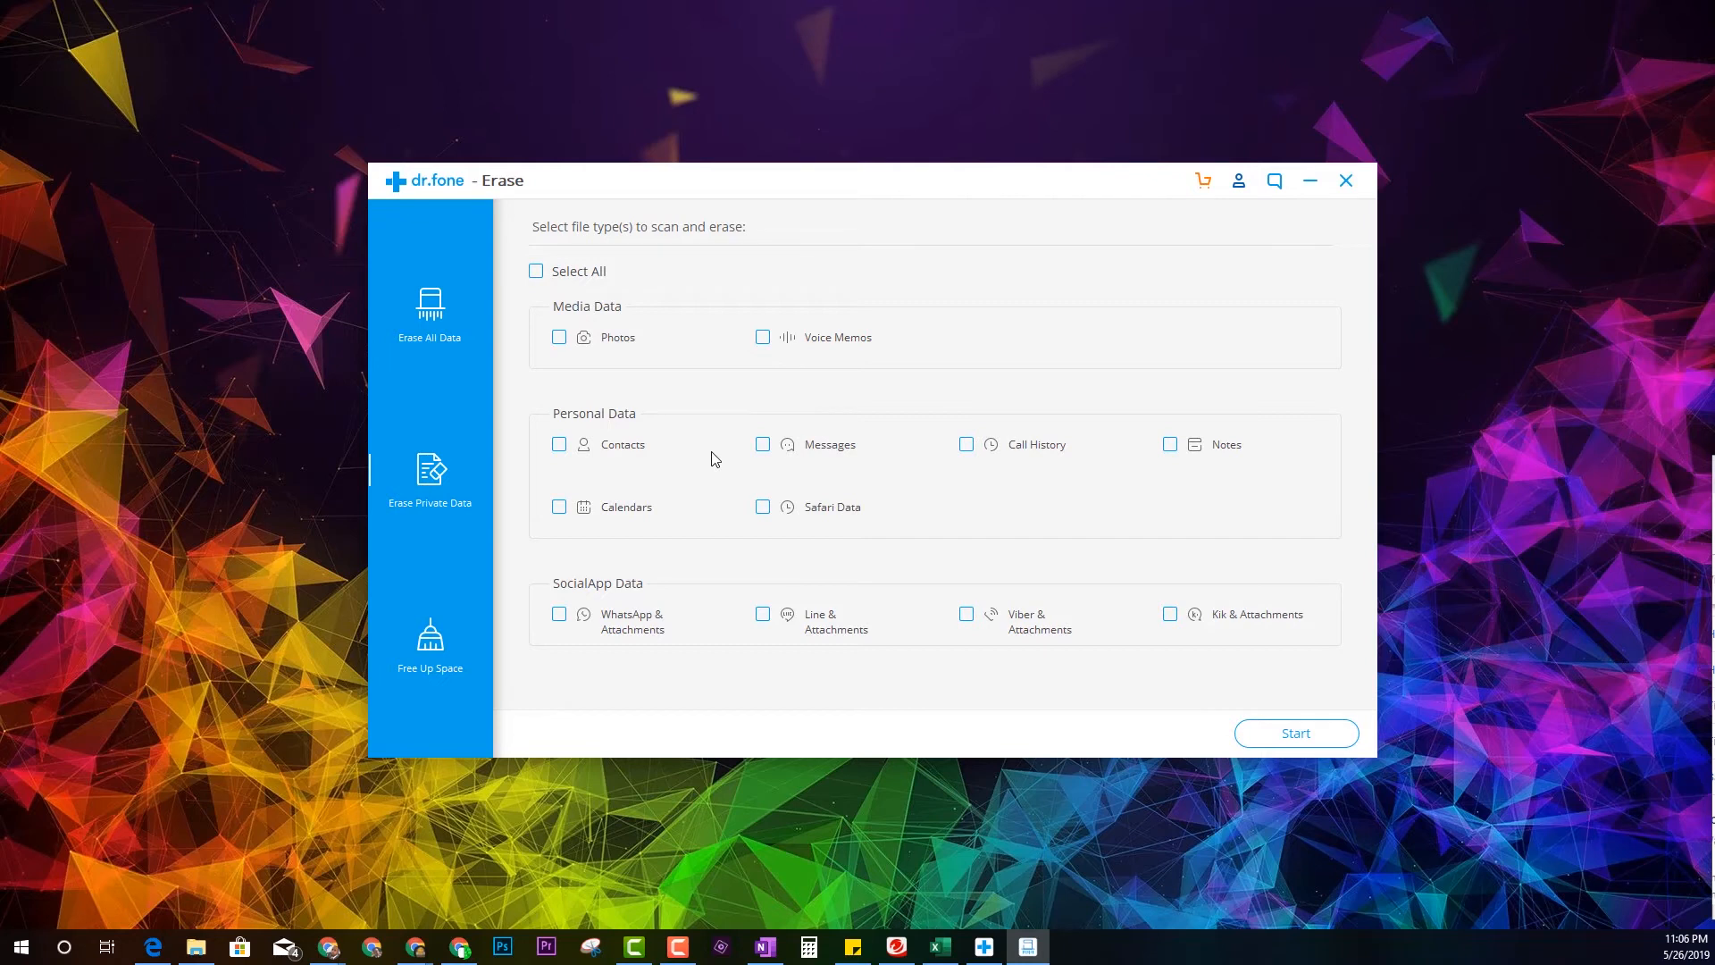
mouse_move(419, 680)
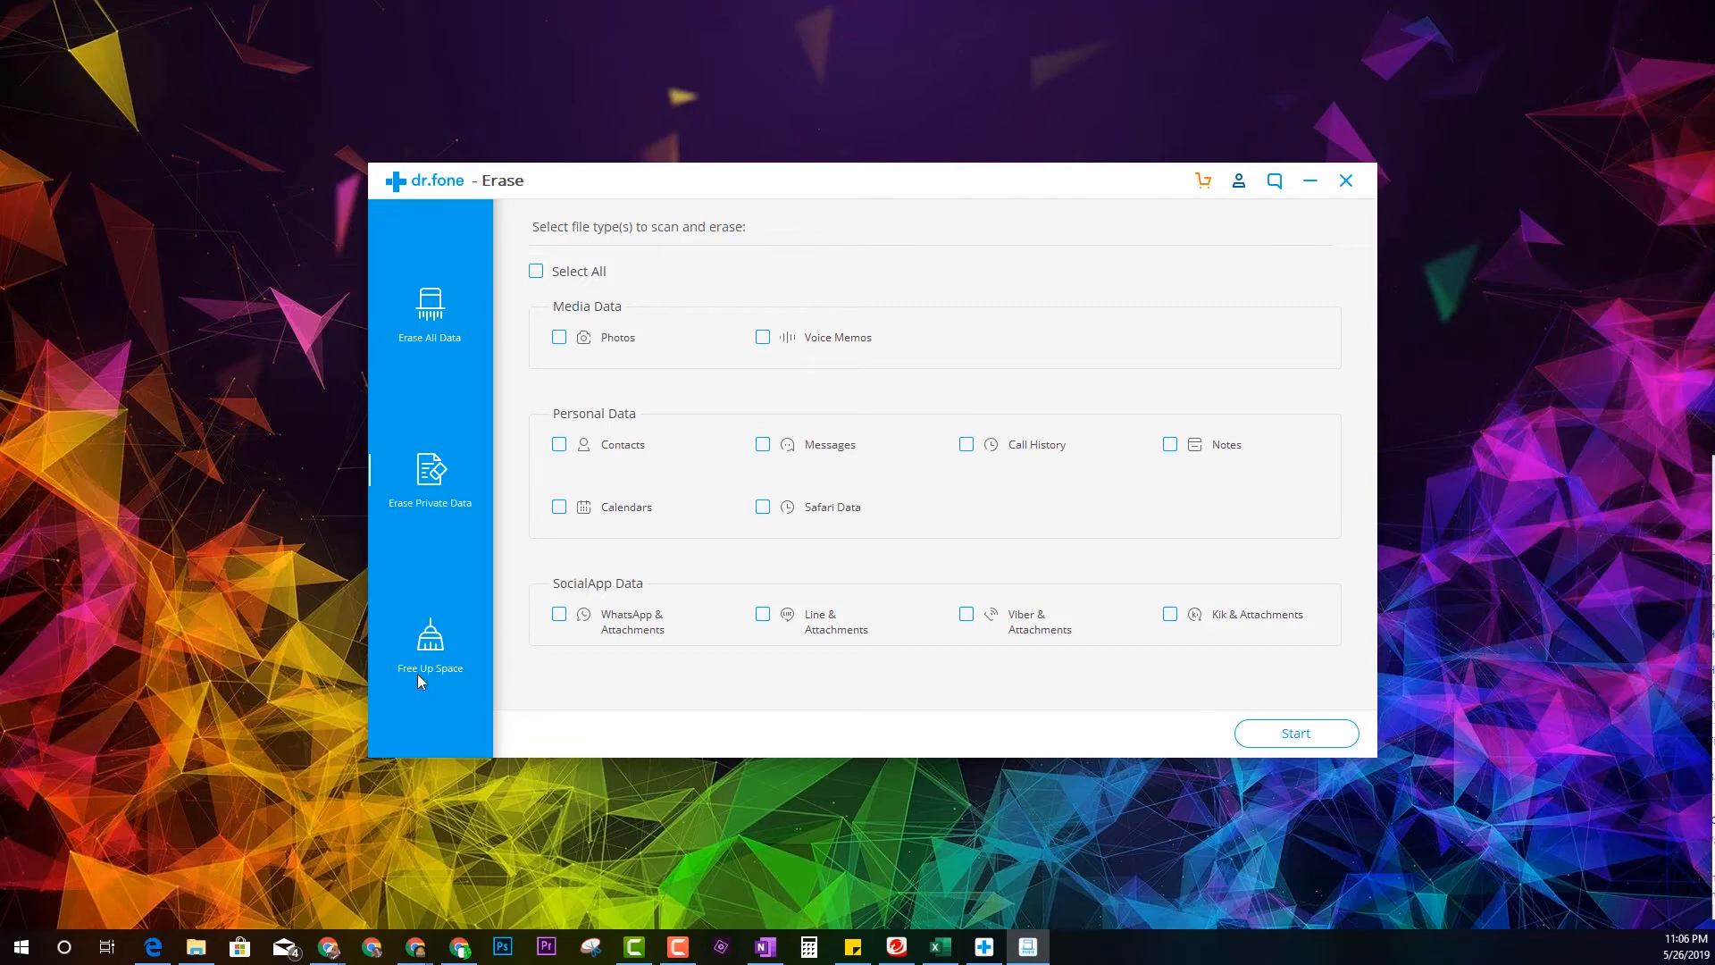
Step: Show the Free Up Space page with junk files, applications, large files and photo options
click(429, 645)
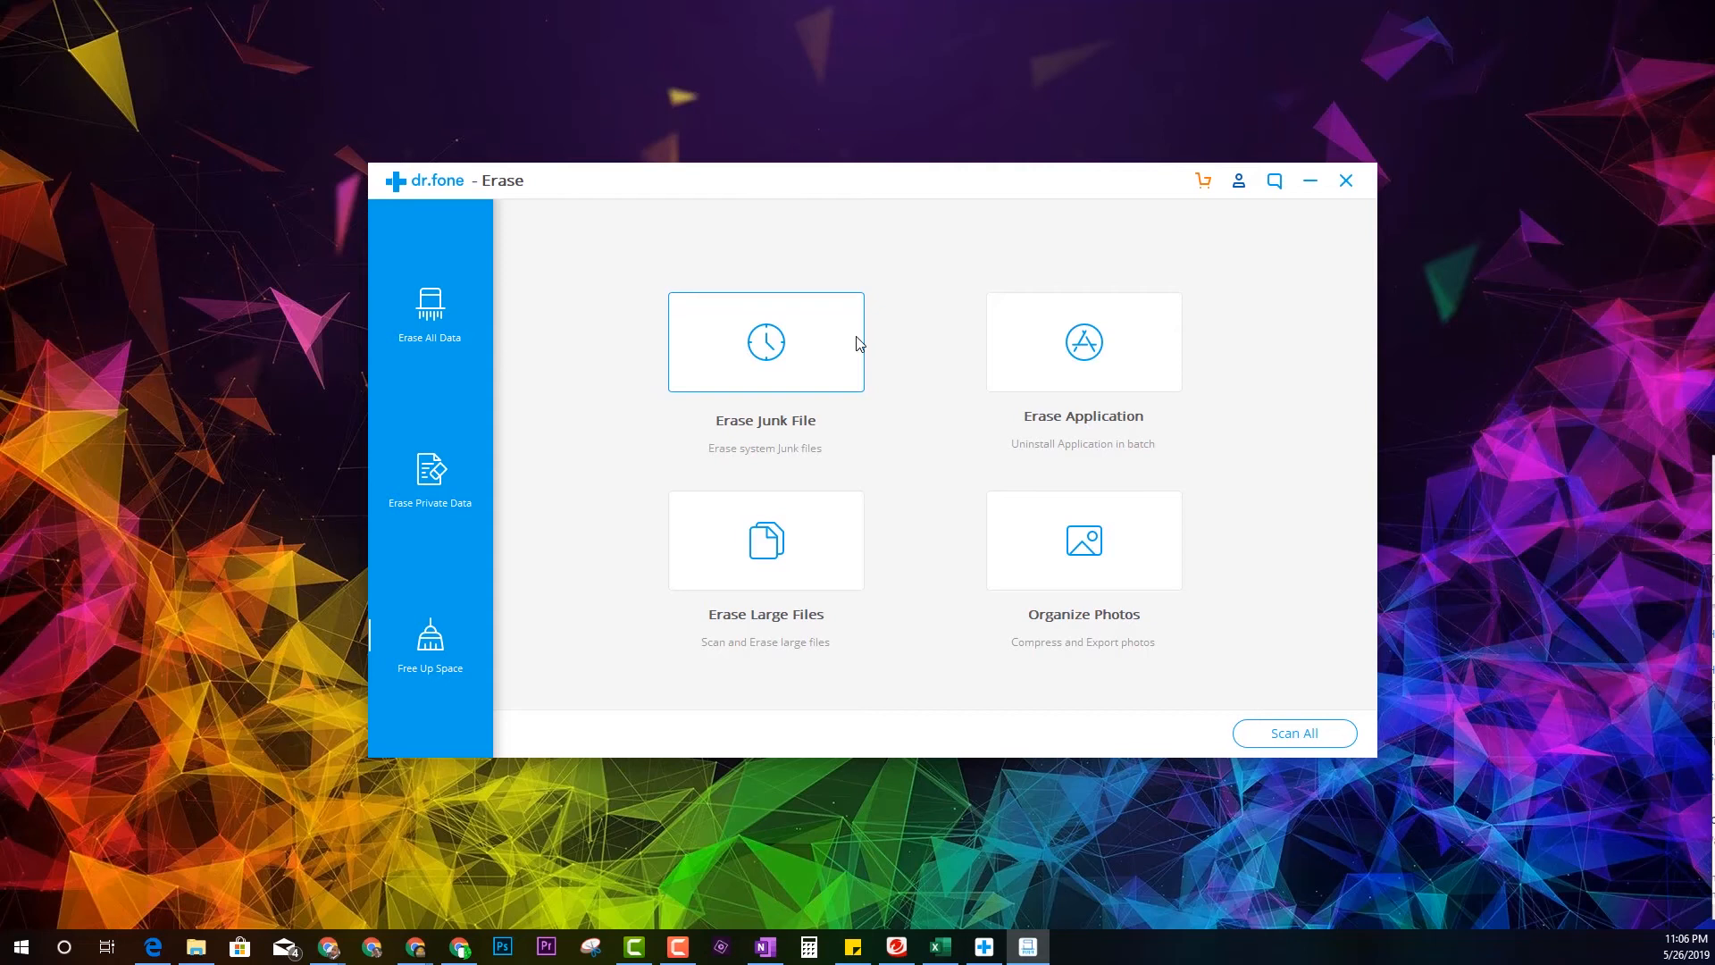
mouse_move(1193, 379)
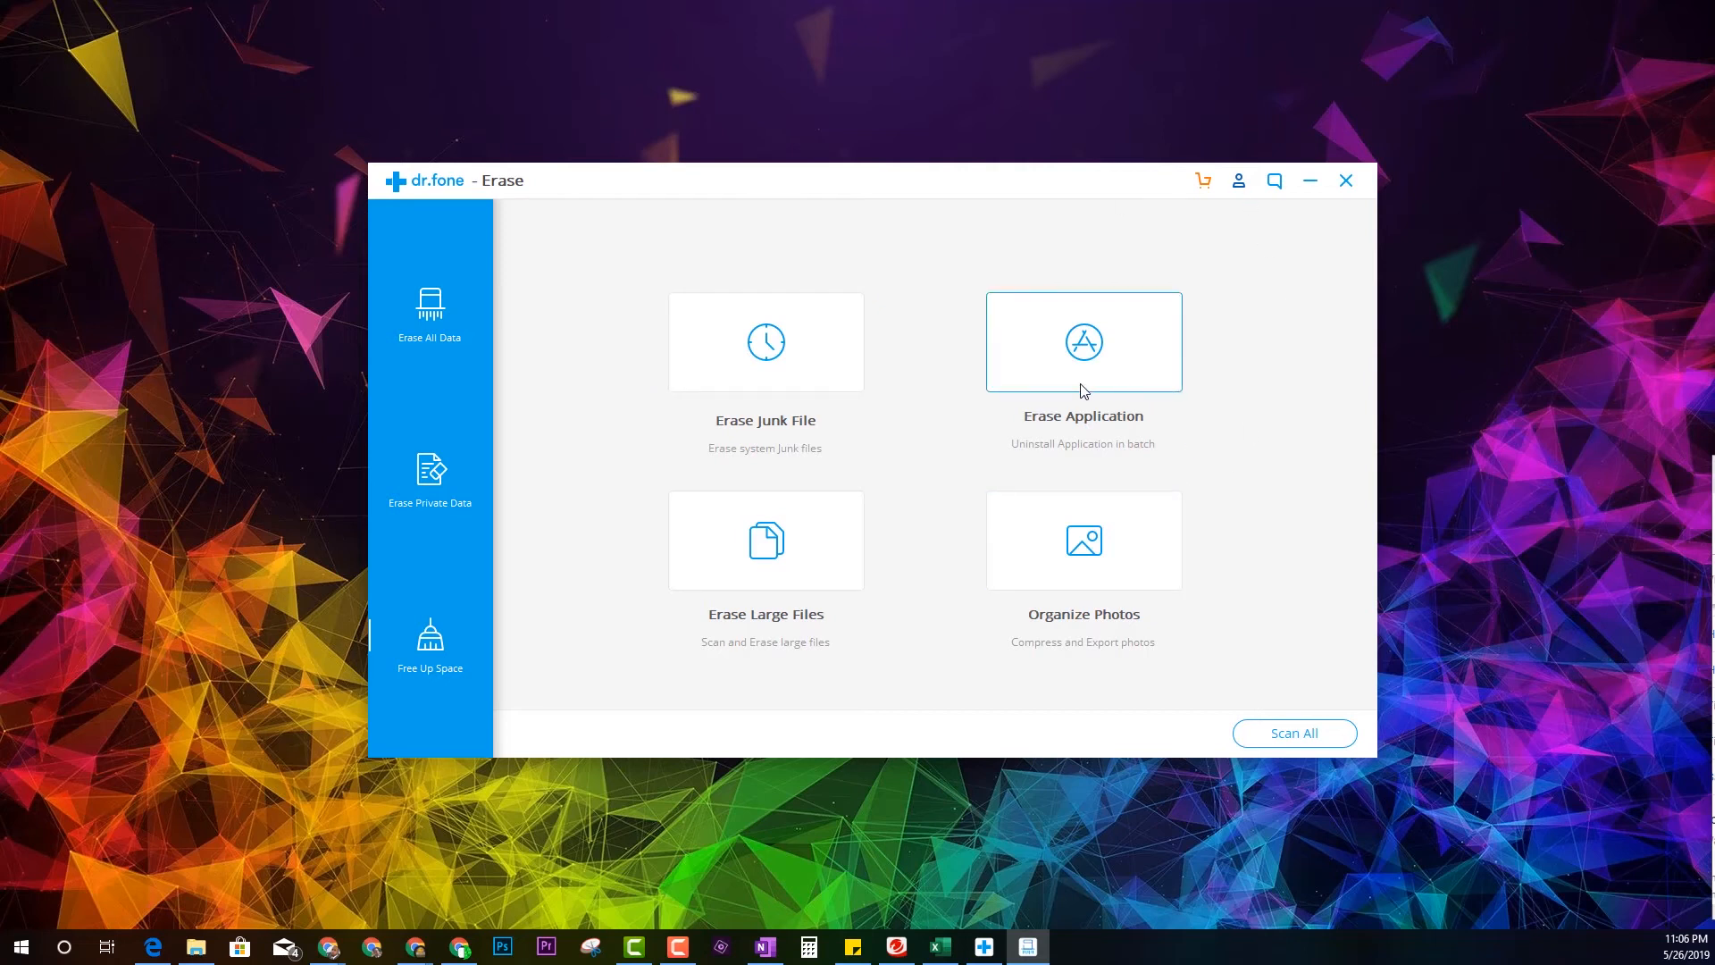
mouse_move(929, 511)
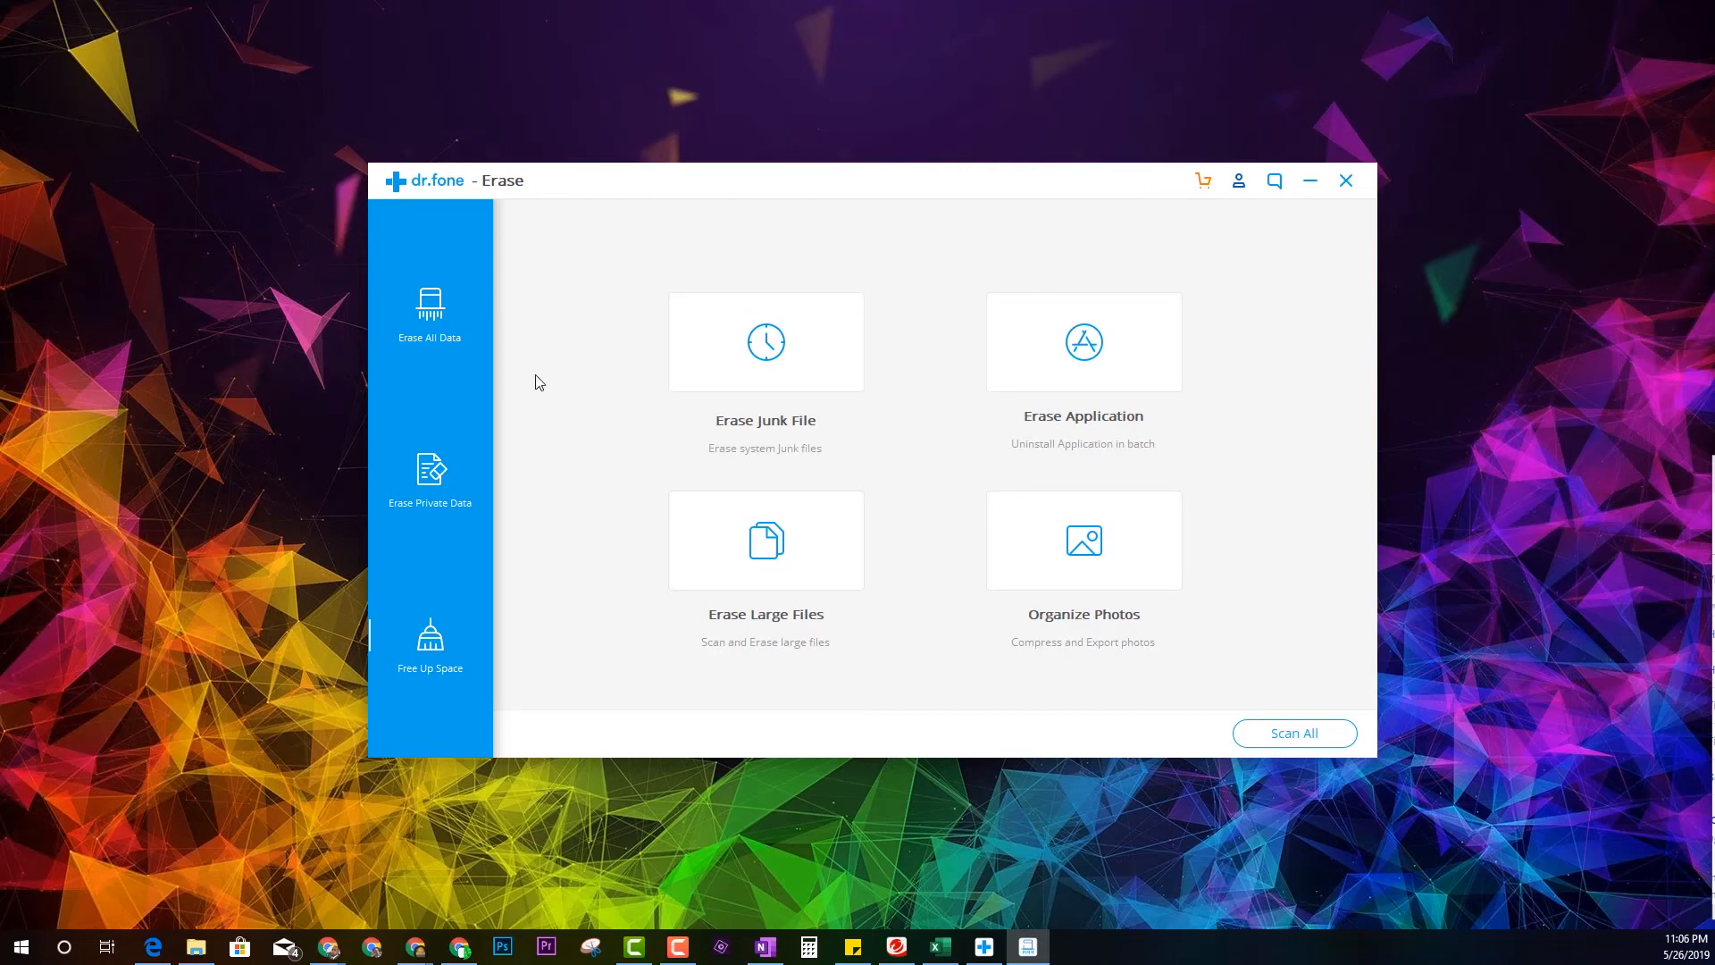
click(428, 307)
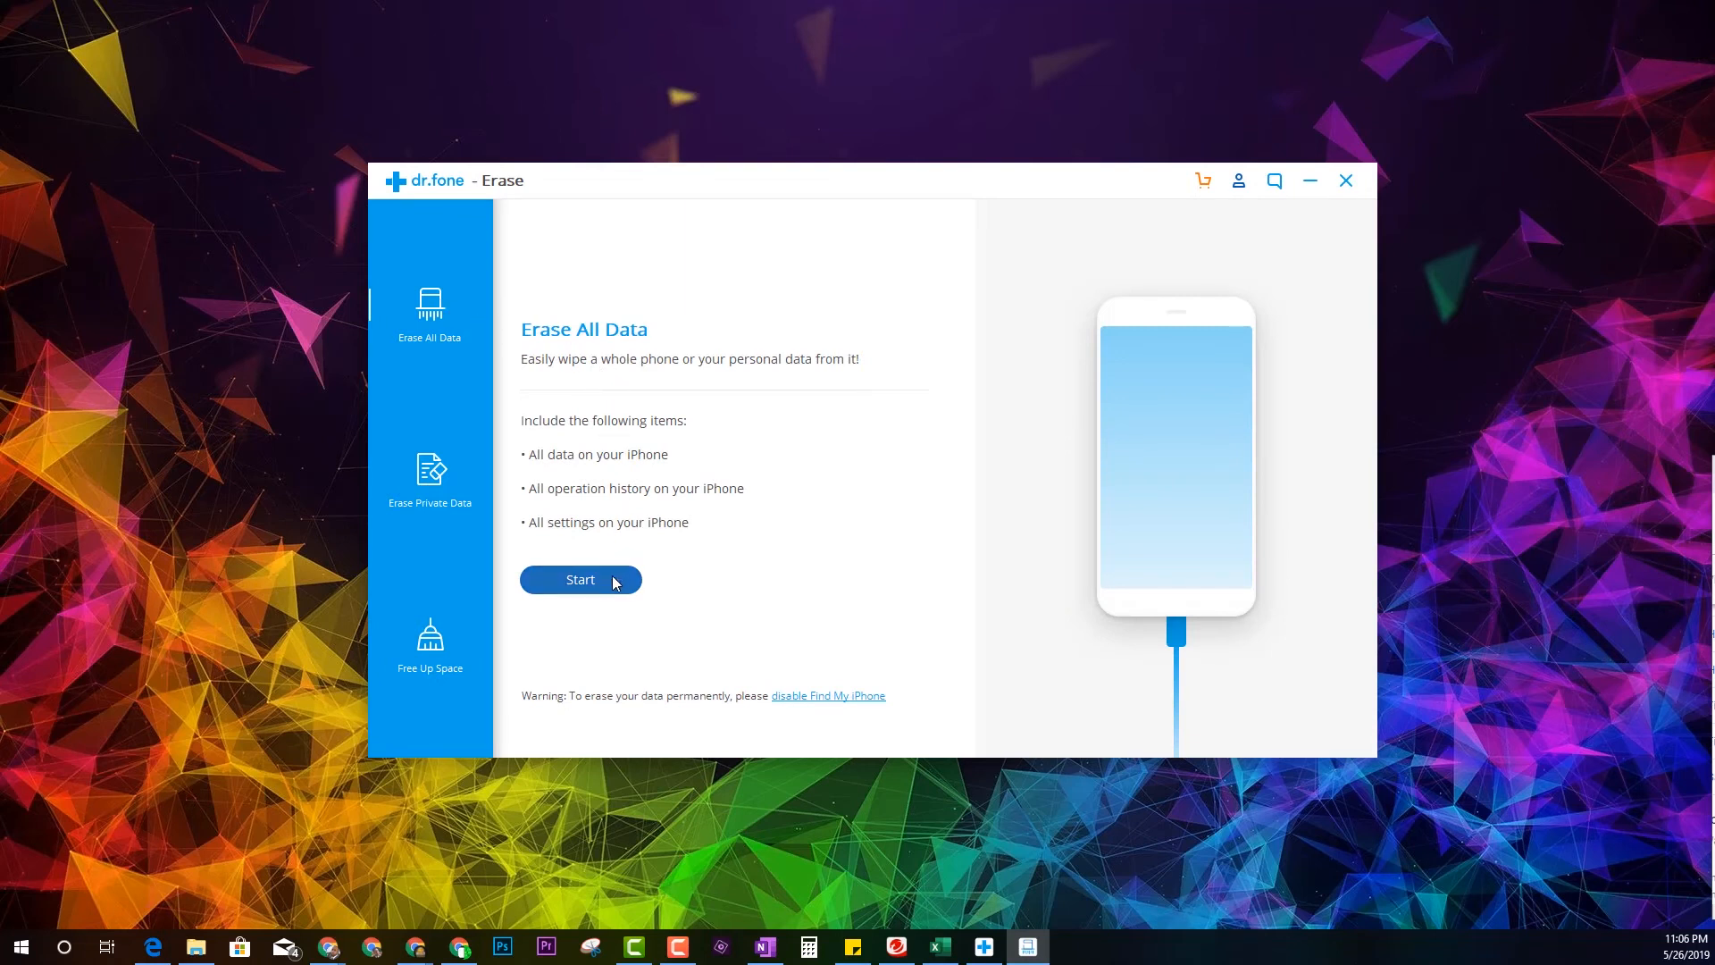
mouse_move(638, 525)
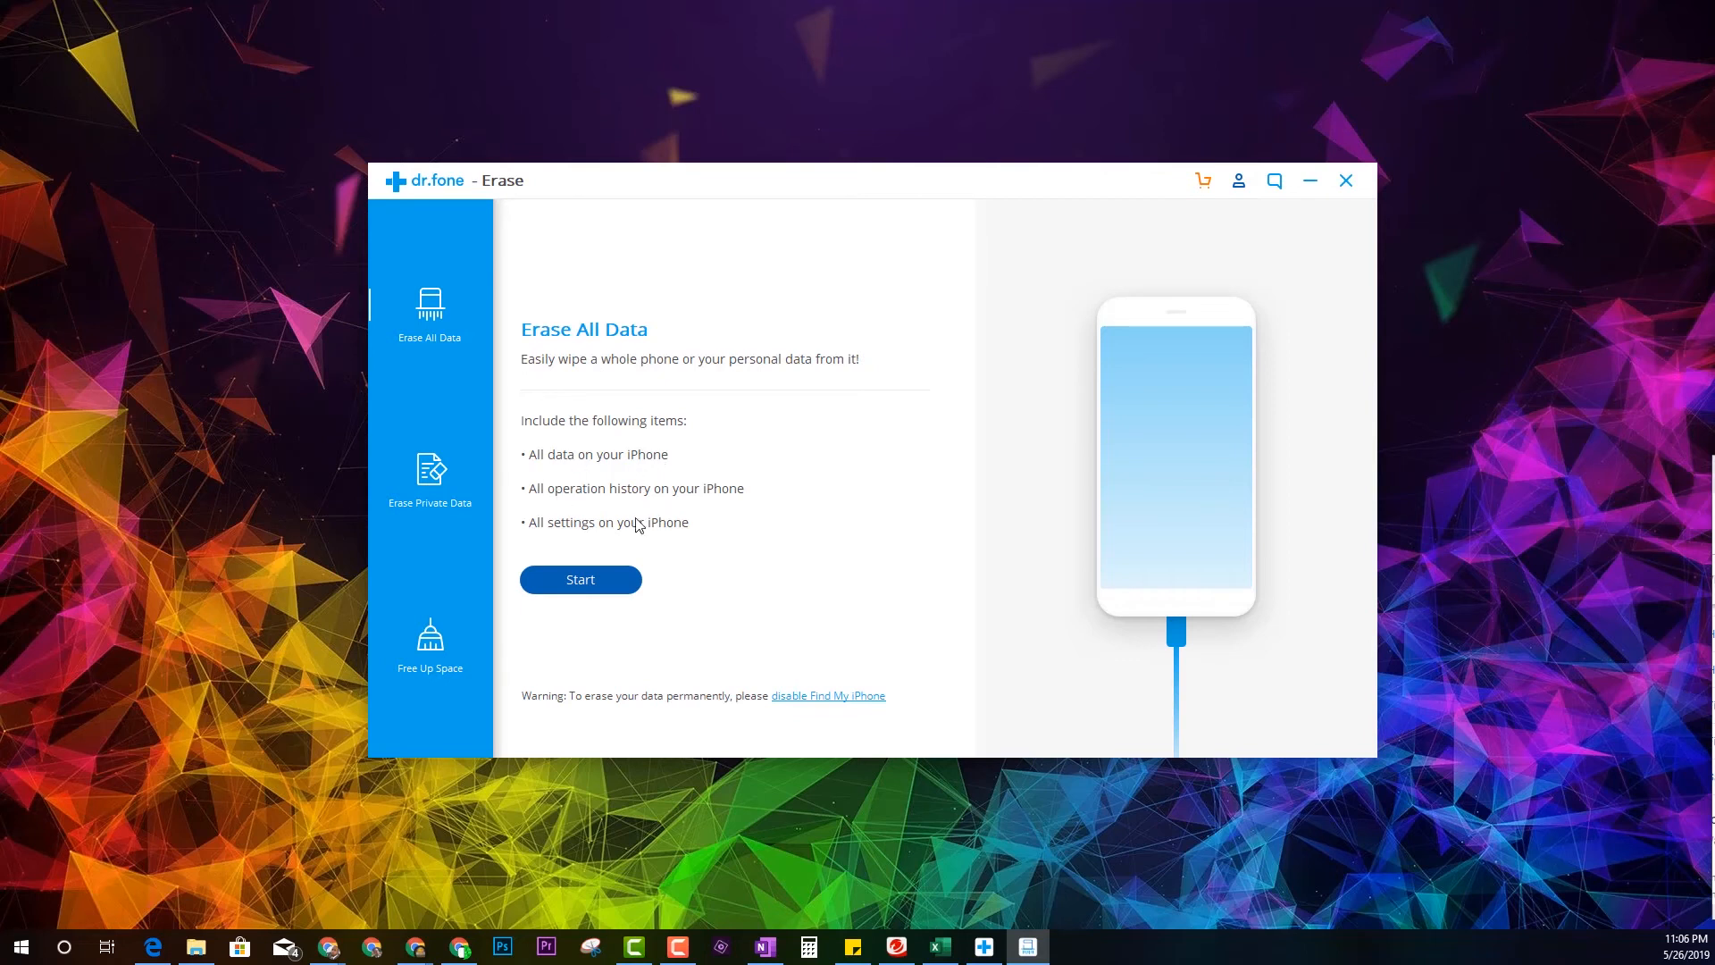
mouse_move(604, 563)
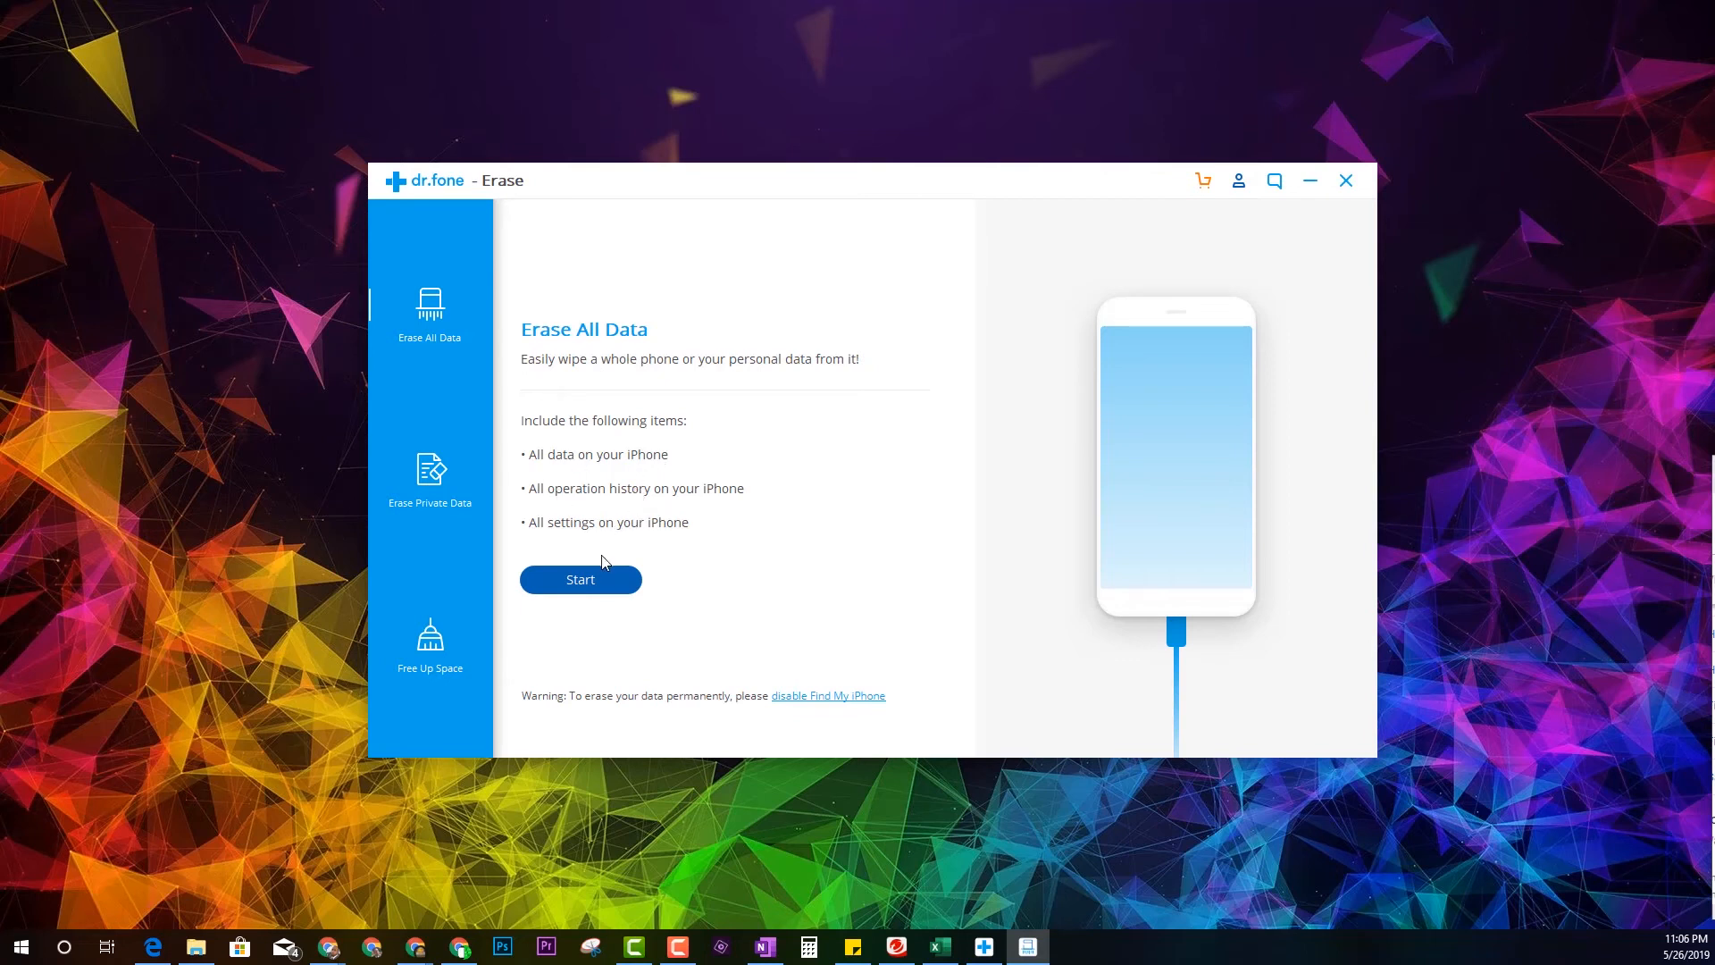
click(580, 578)
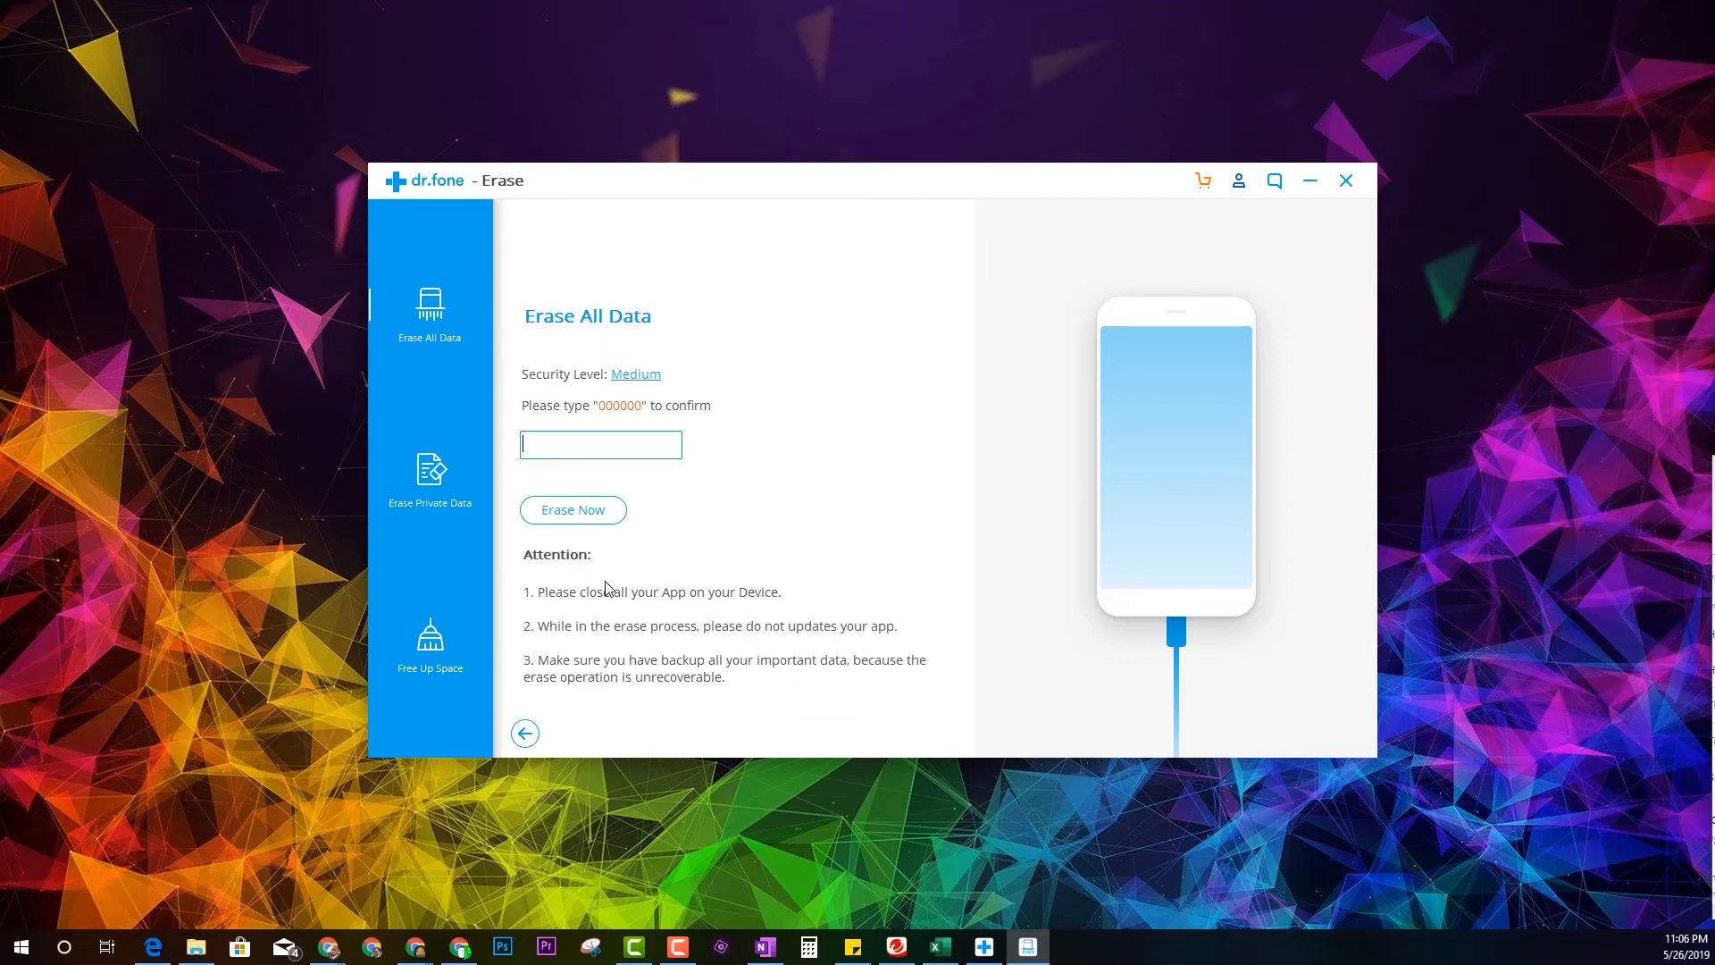
click(525, 733)
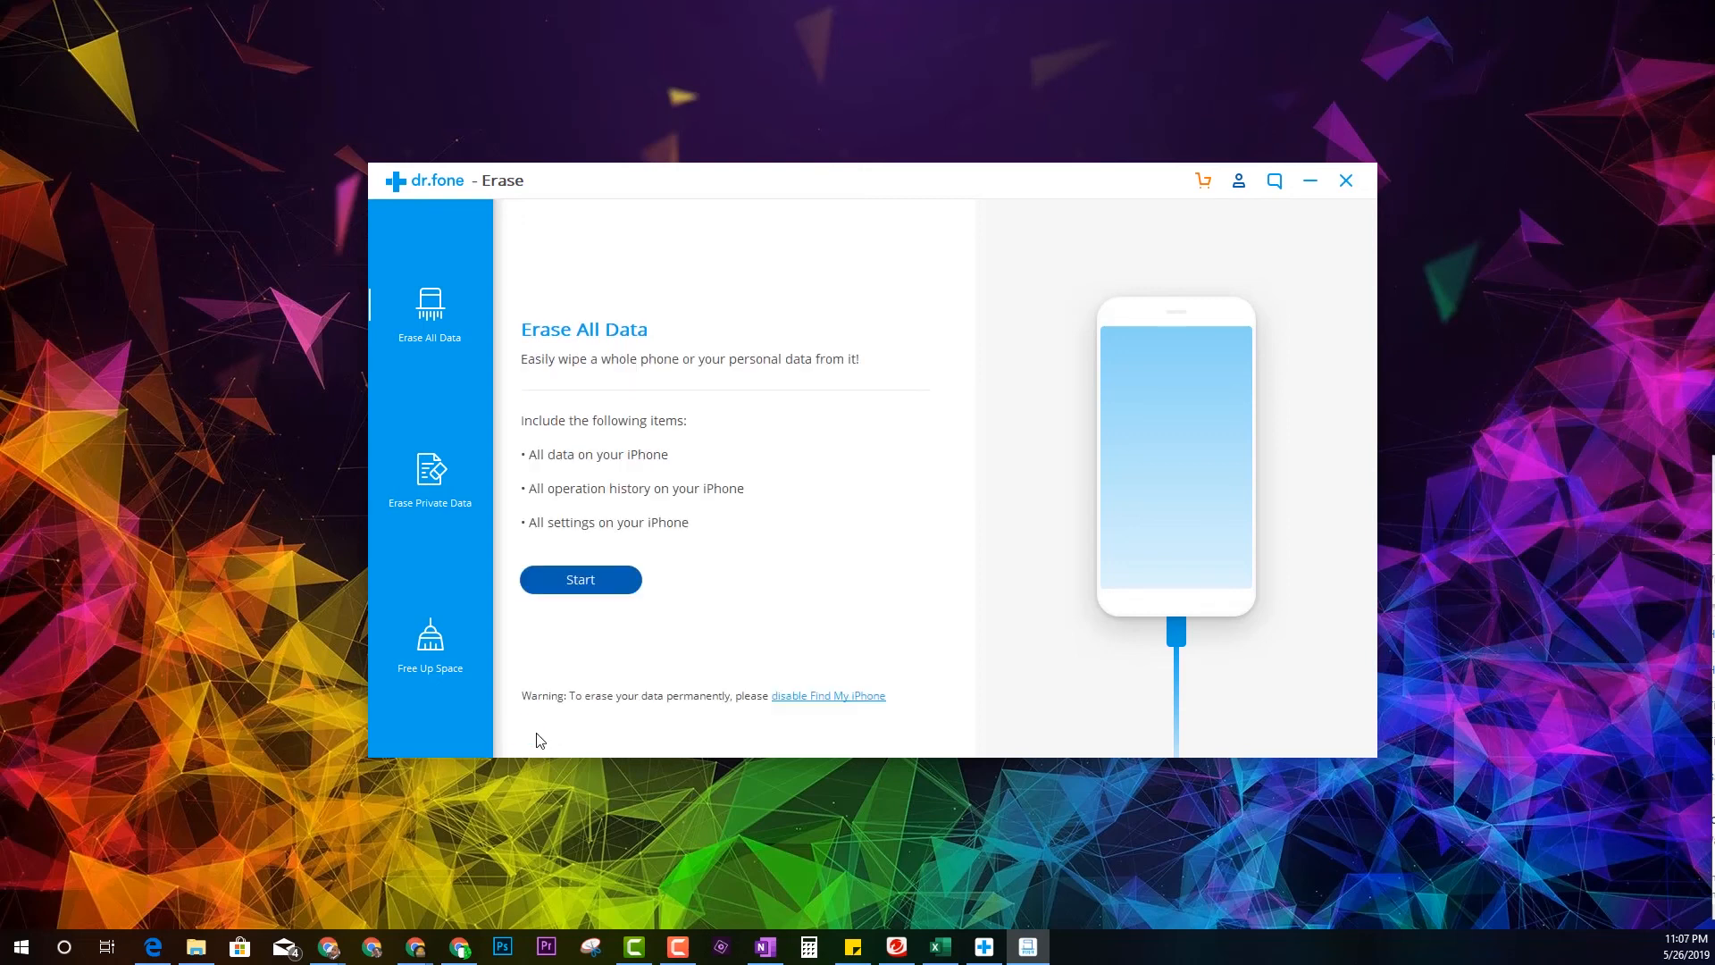
mouse_move(790, 697)
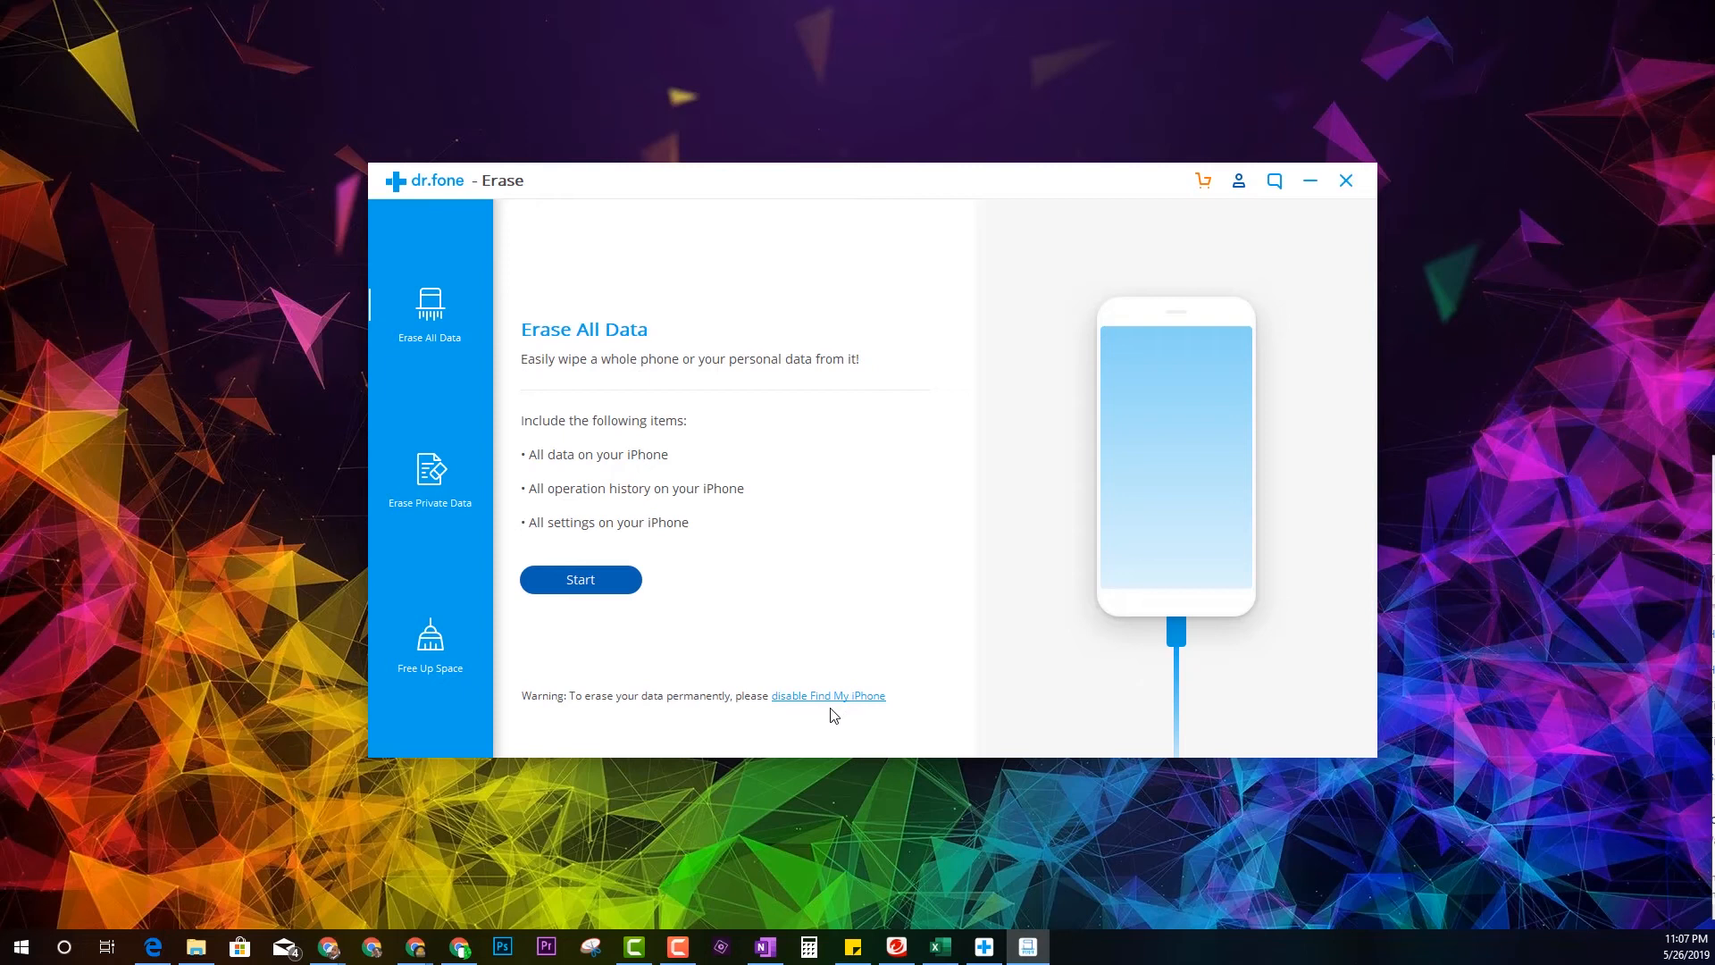
mouse_move(797, 704)
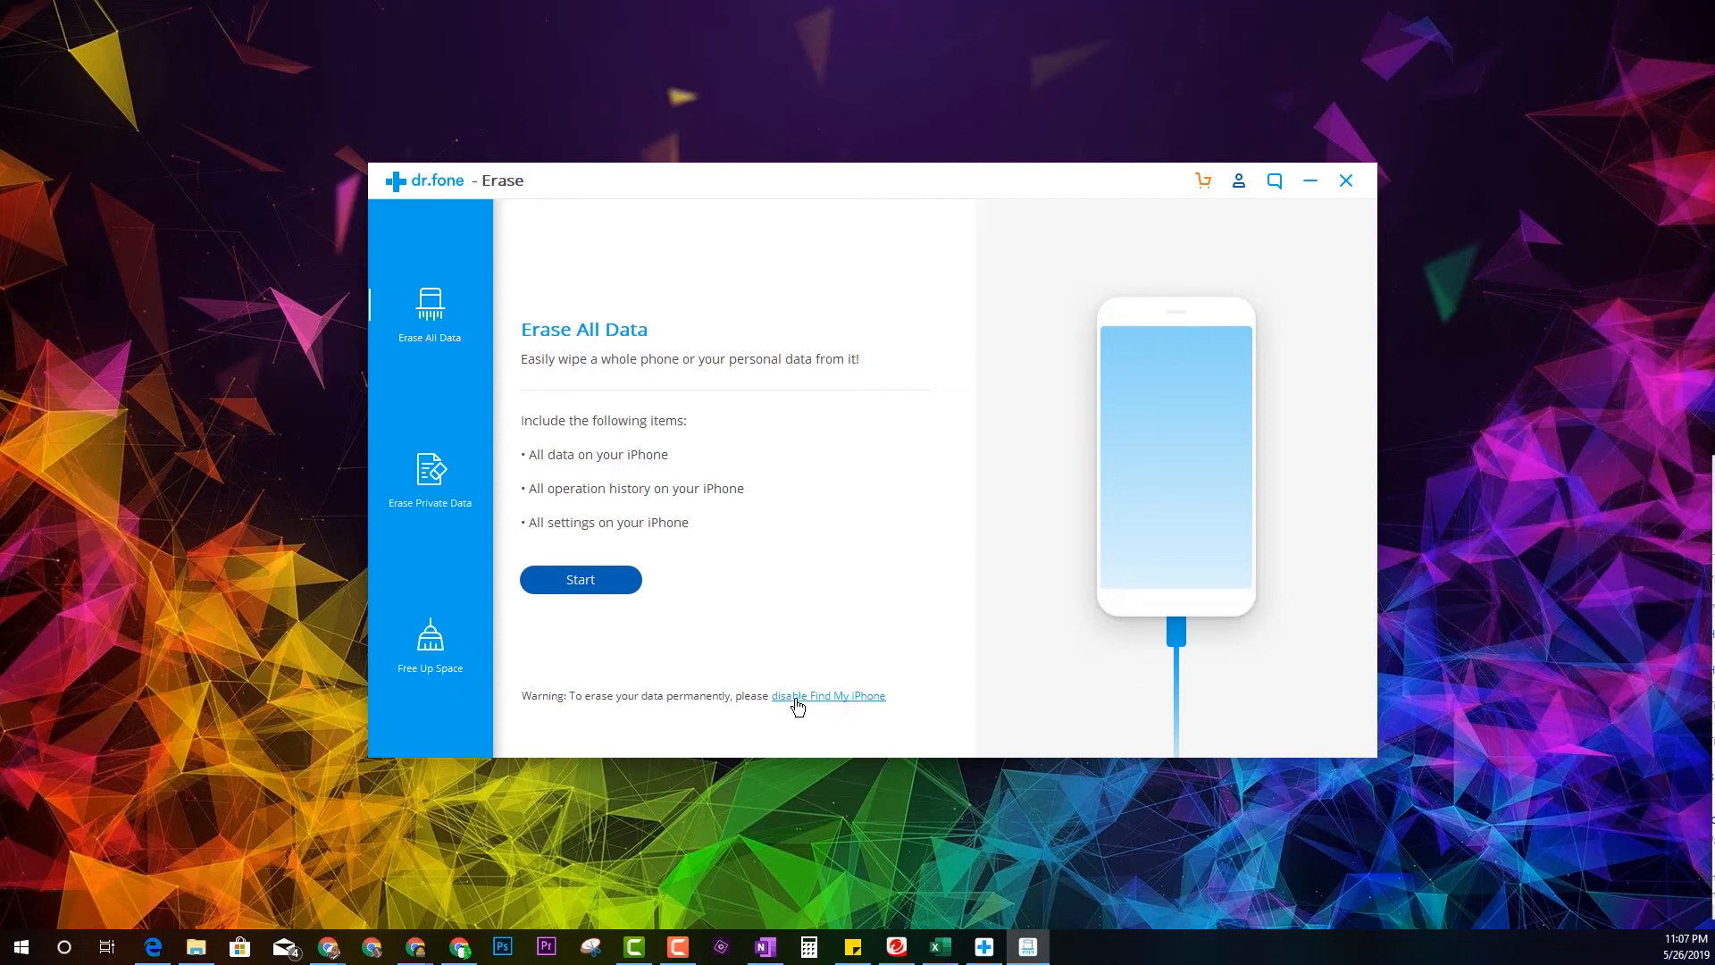
Step: Start the full wipe and enter 000000 as the confirmation code
click(581, 578)
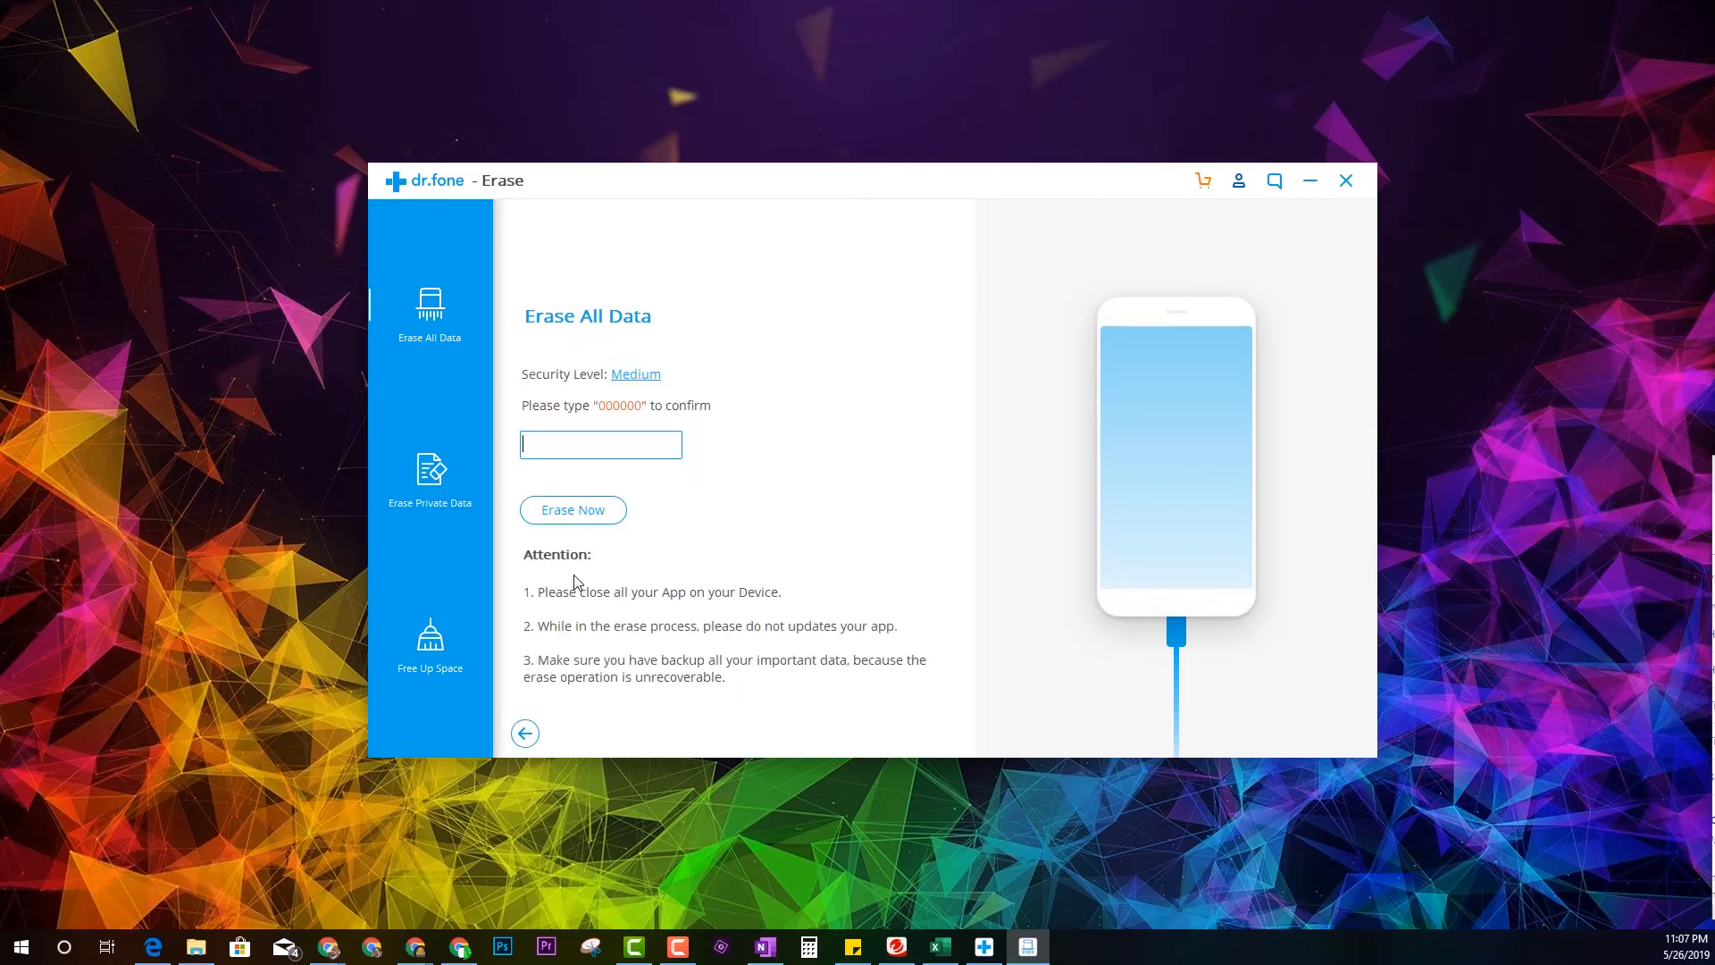
mouse_move(622, 472)
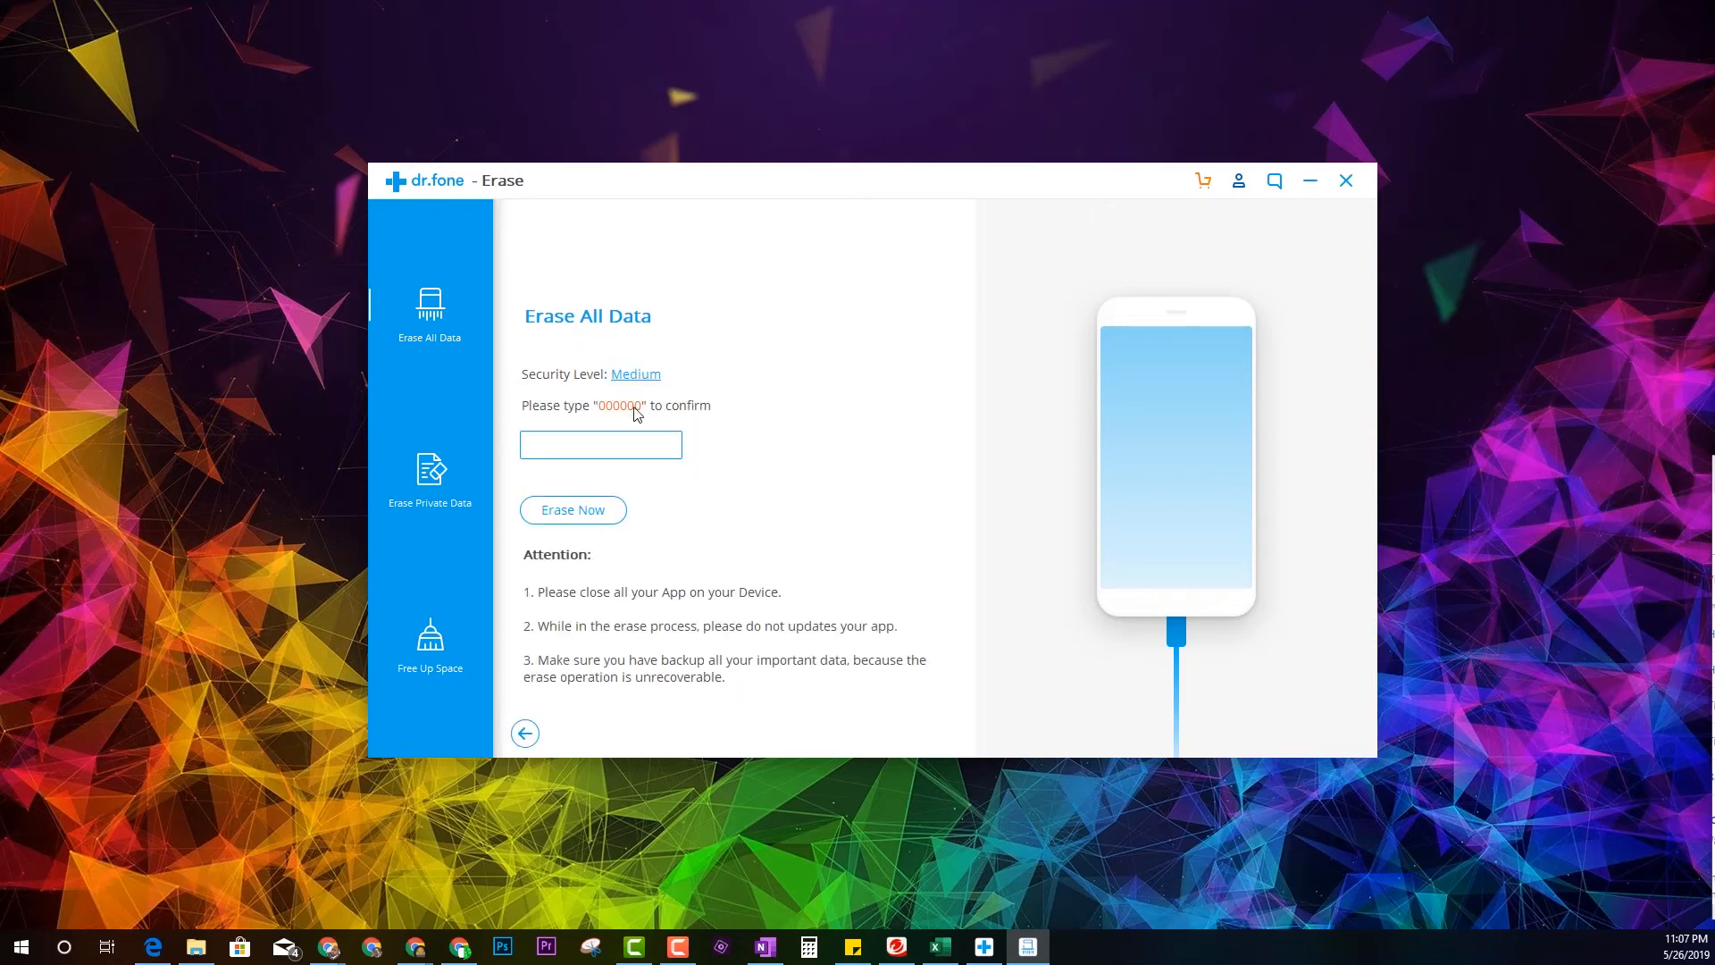
text(000000)
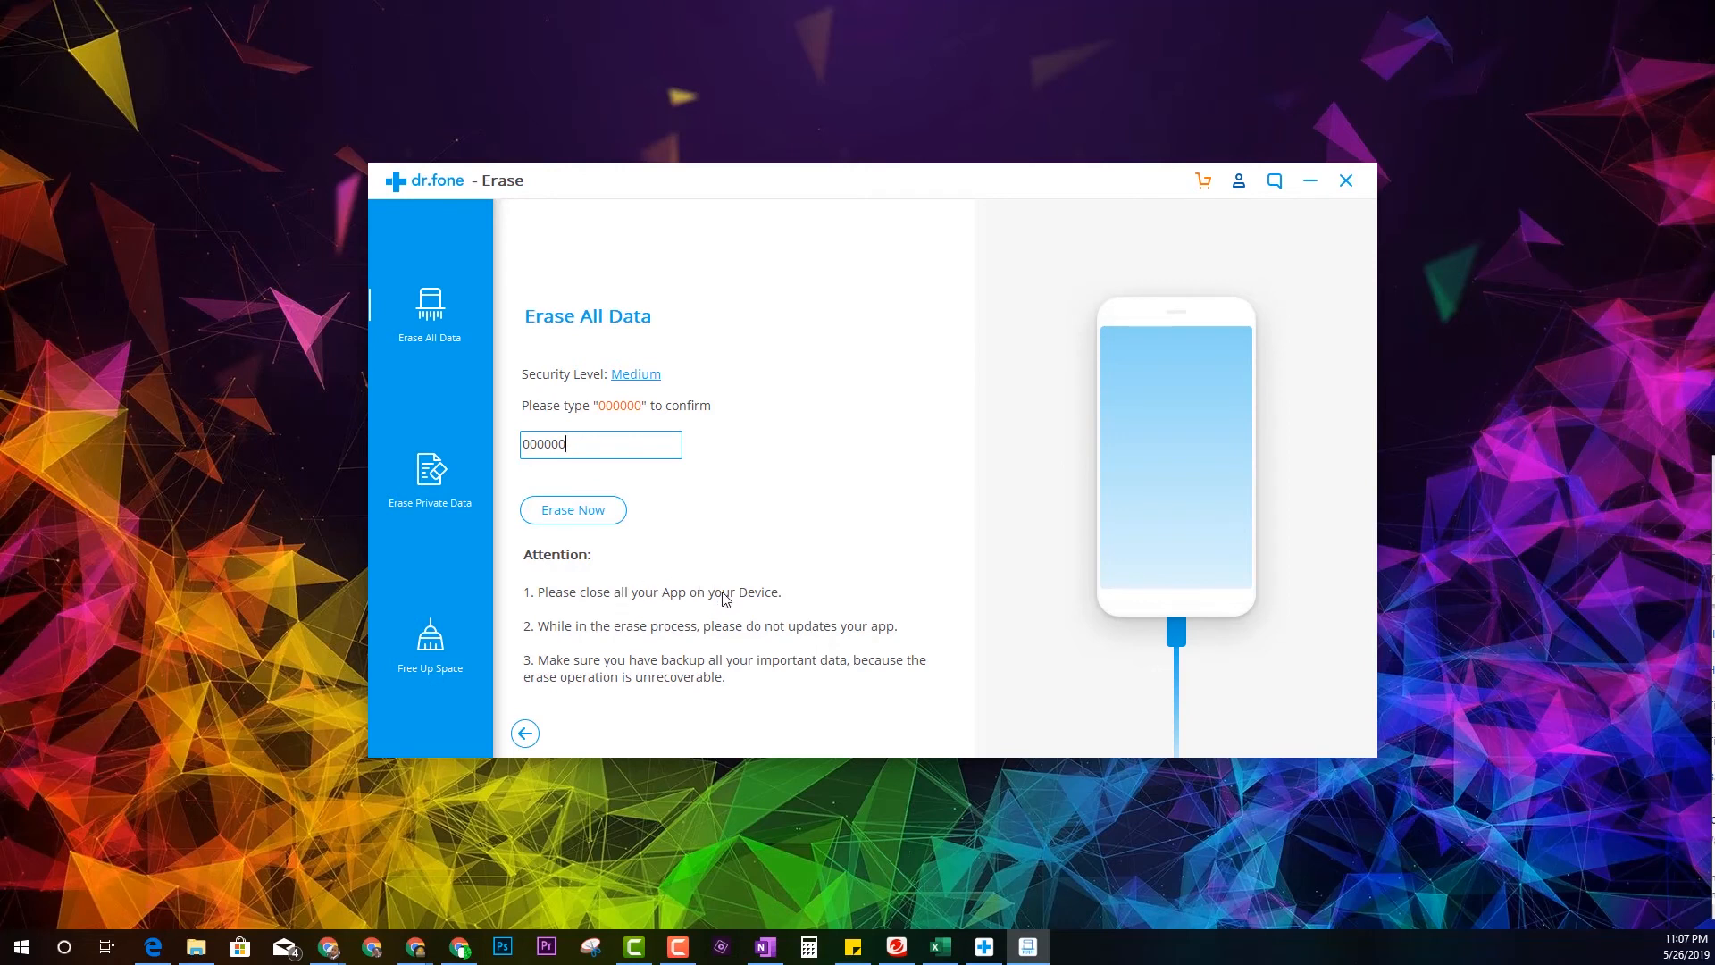
mouse_move(711, 622)
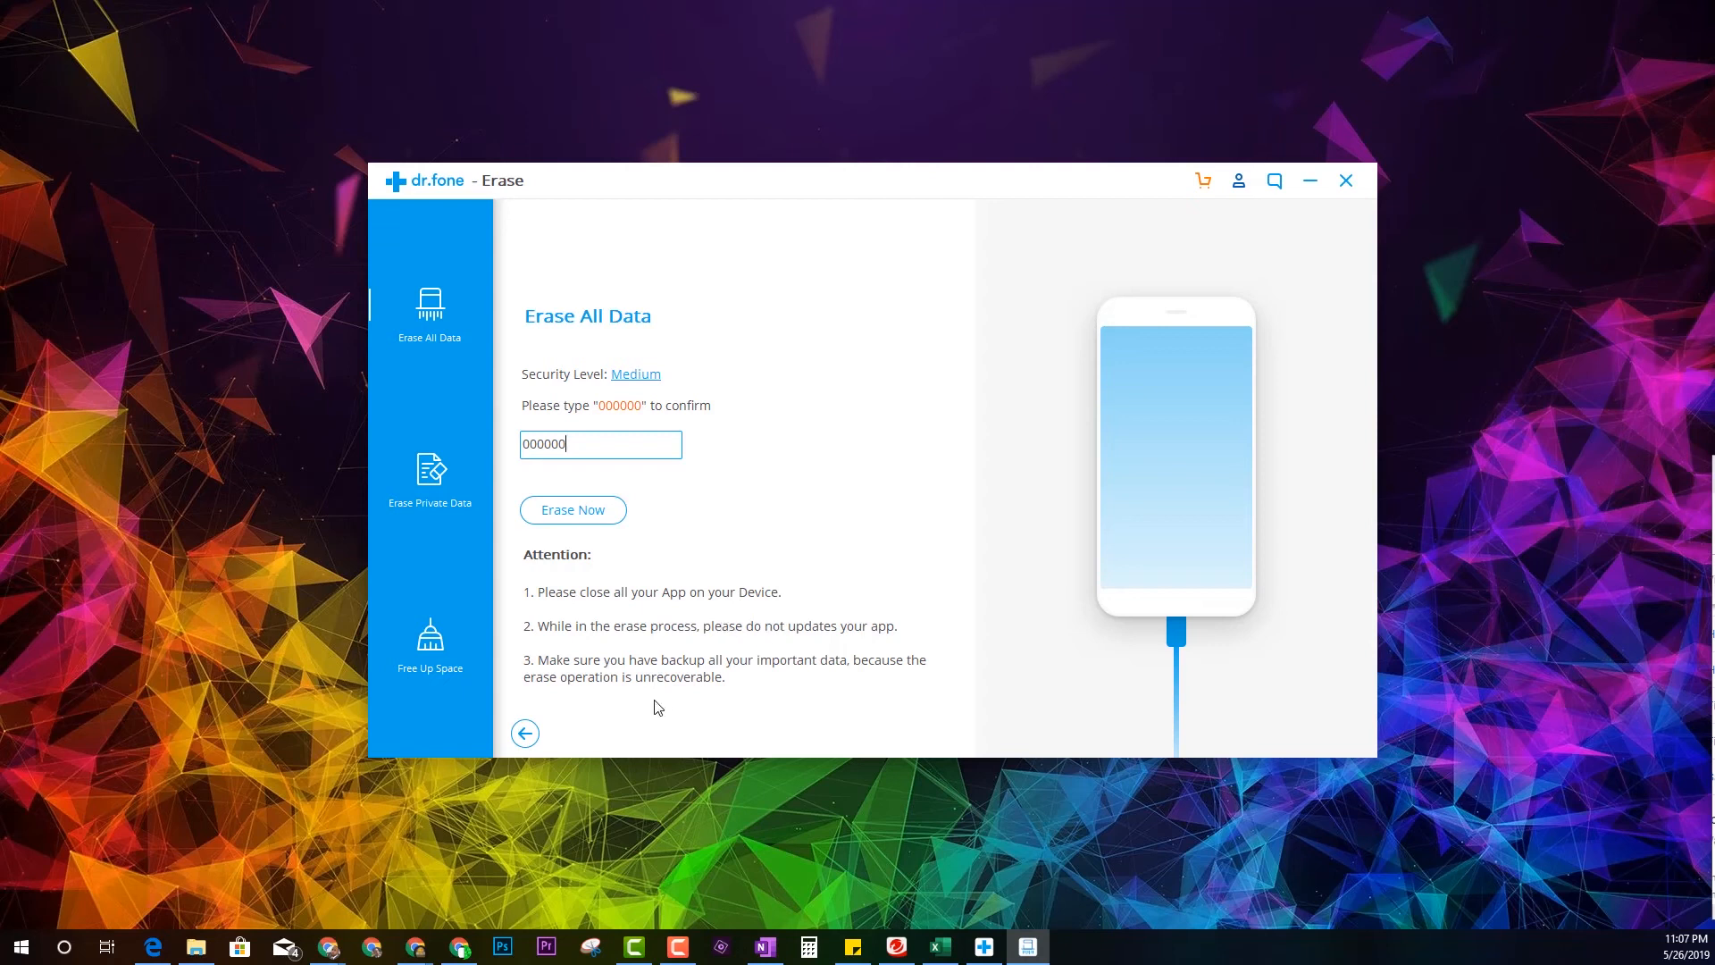
mouse_move(676, 682)
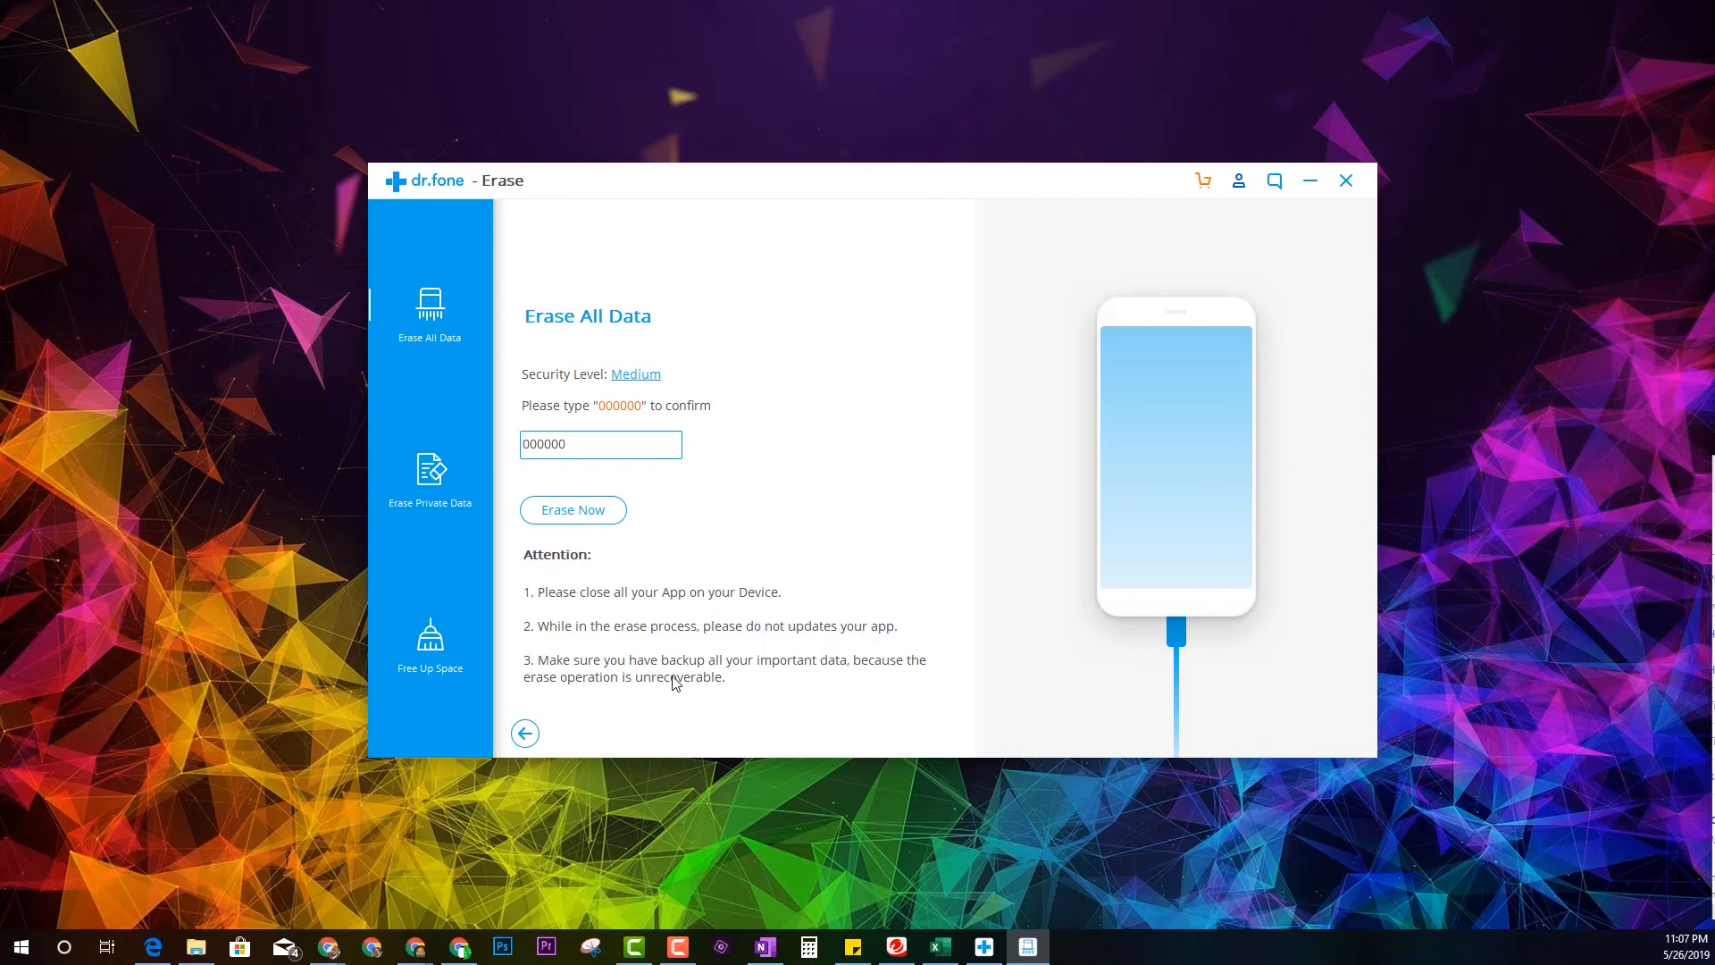
click(600, 443)
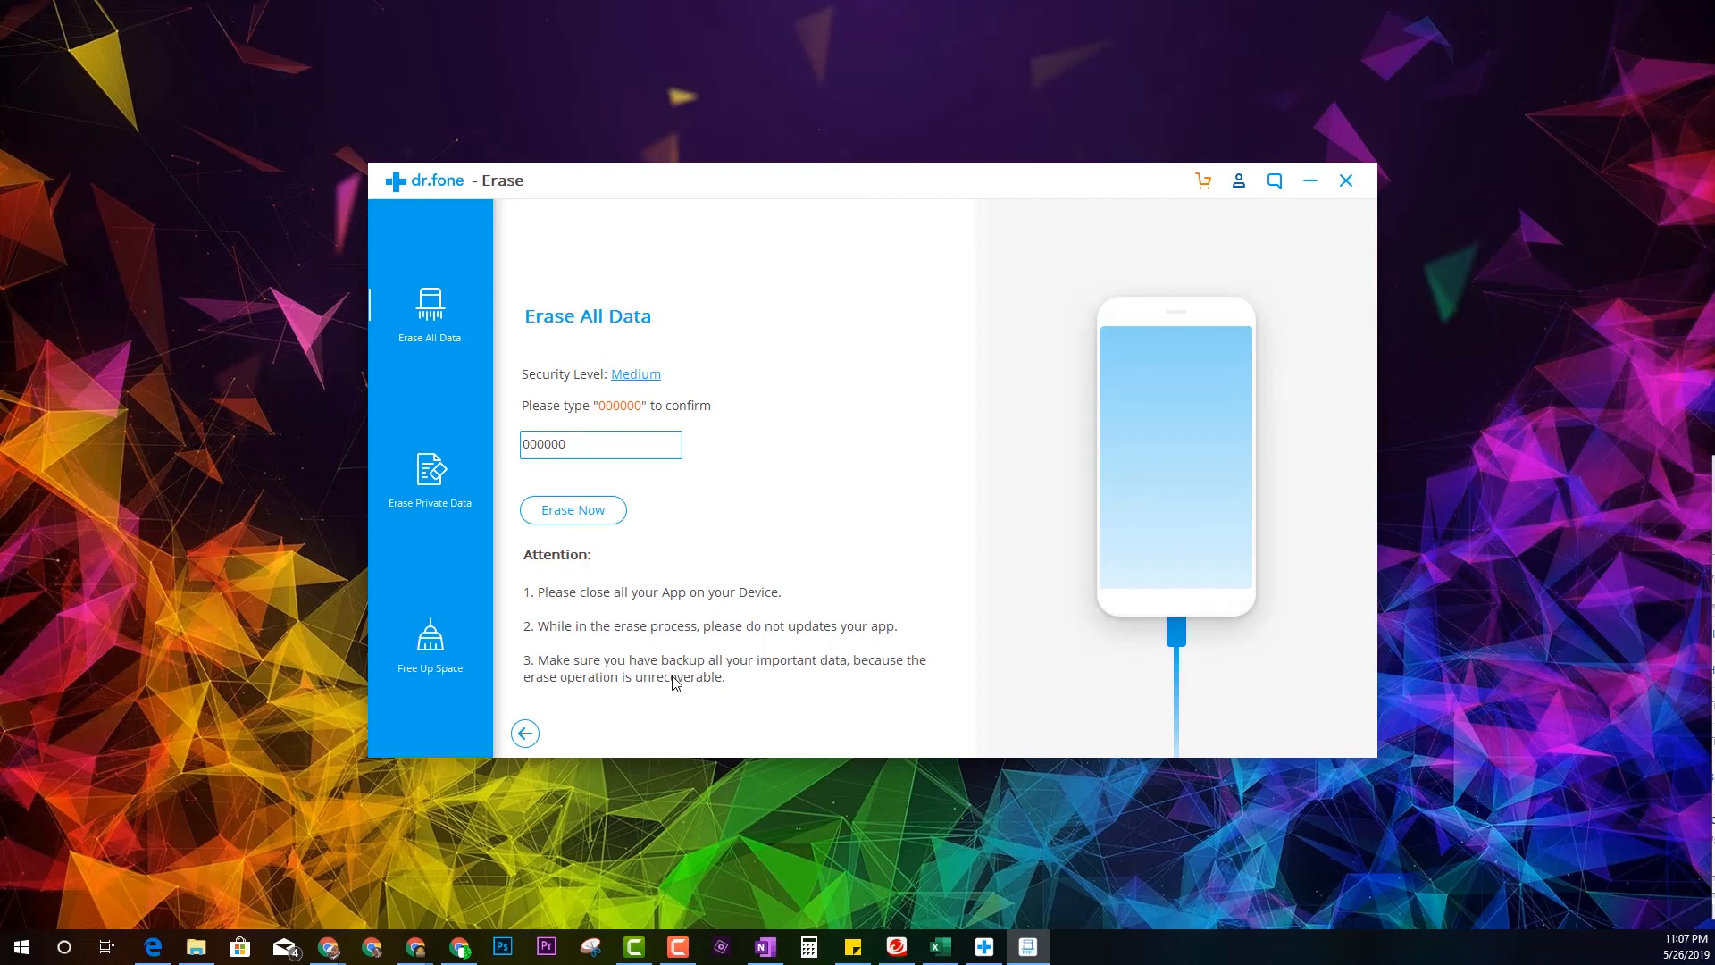
click(600, 443)
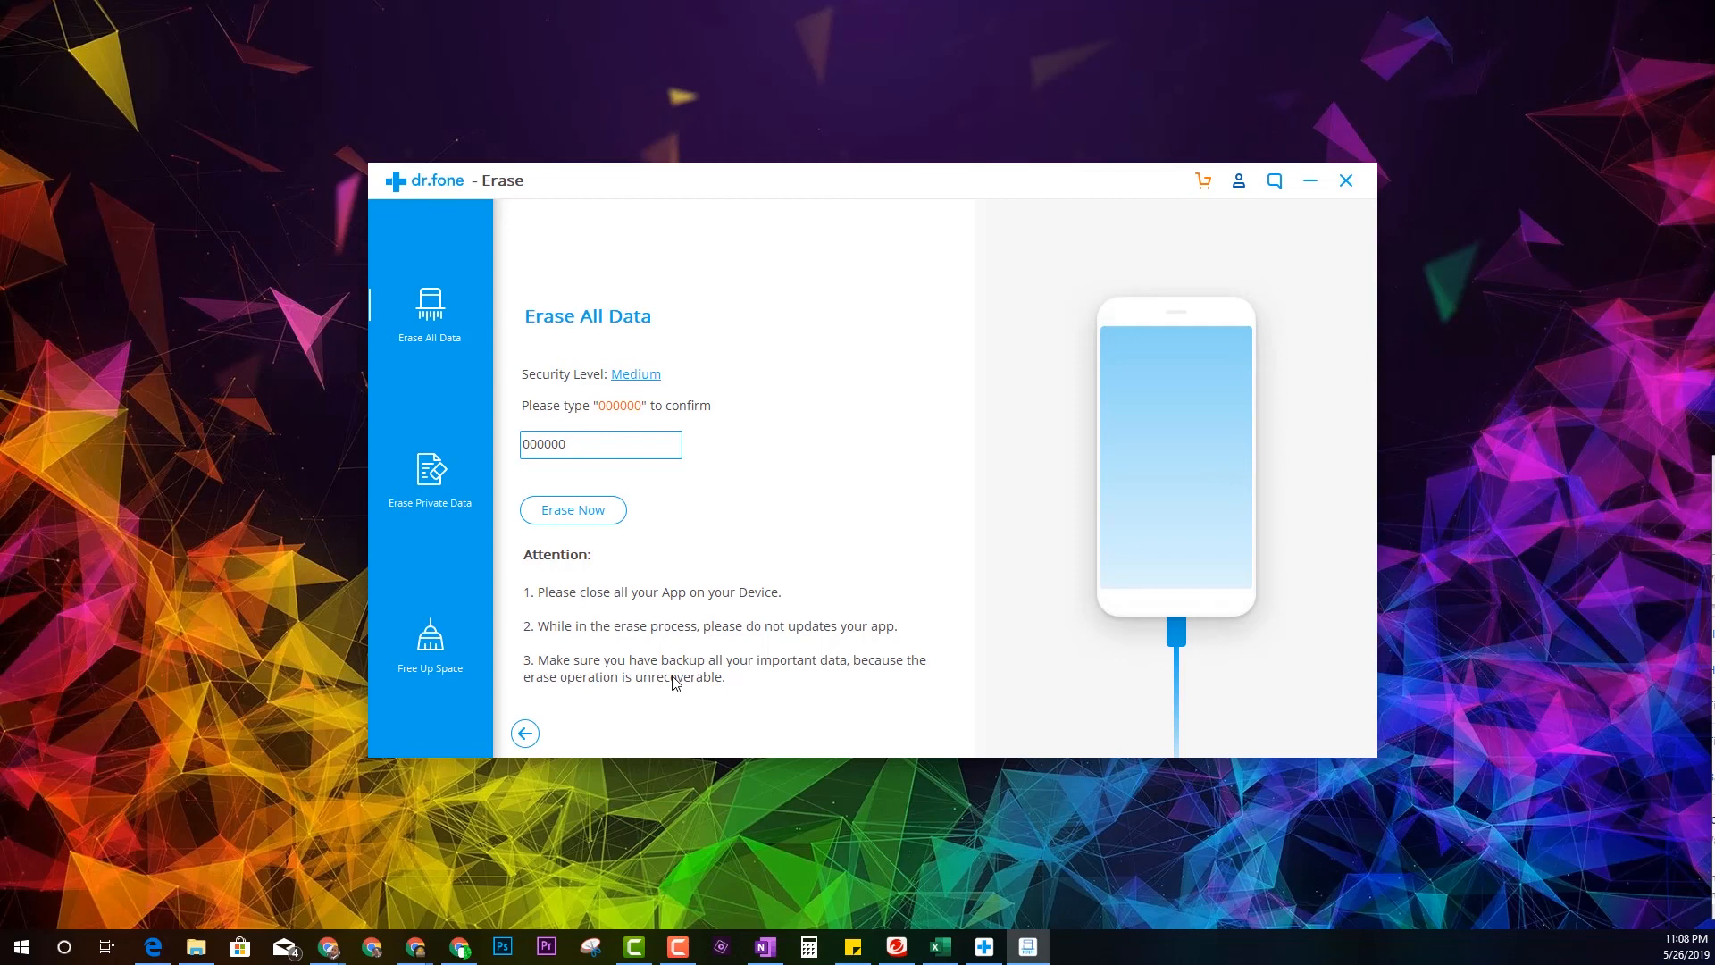
click(601, 443)
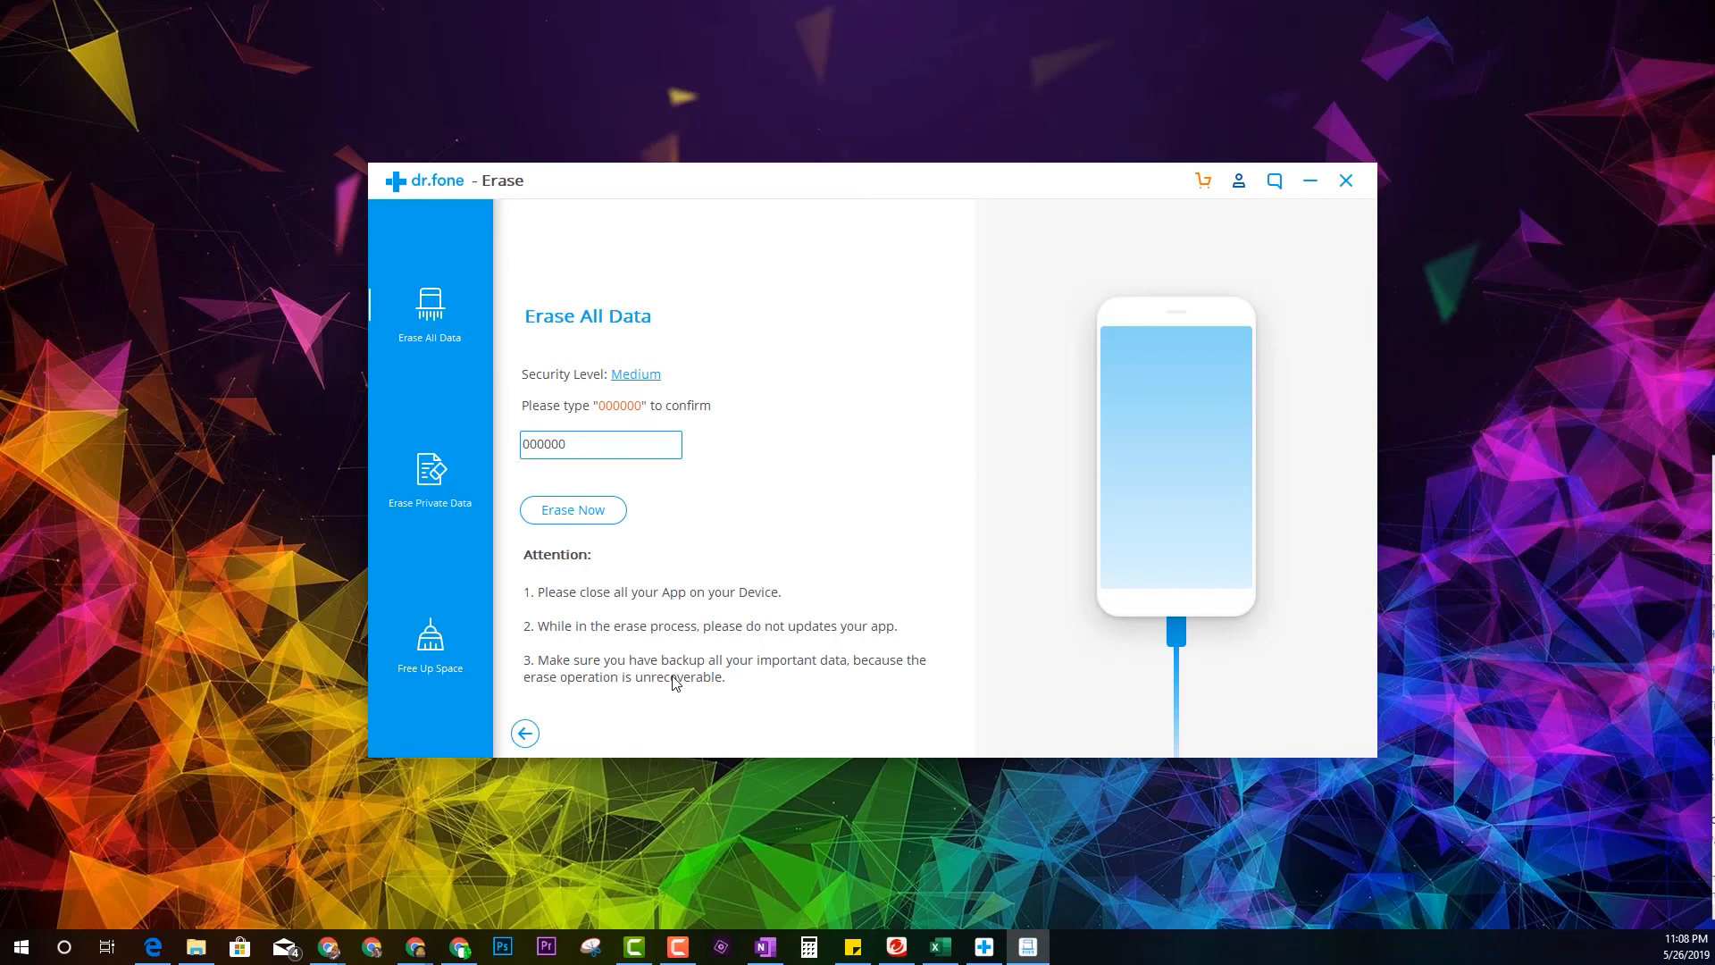
click(600, 443)
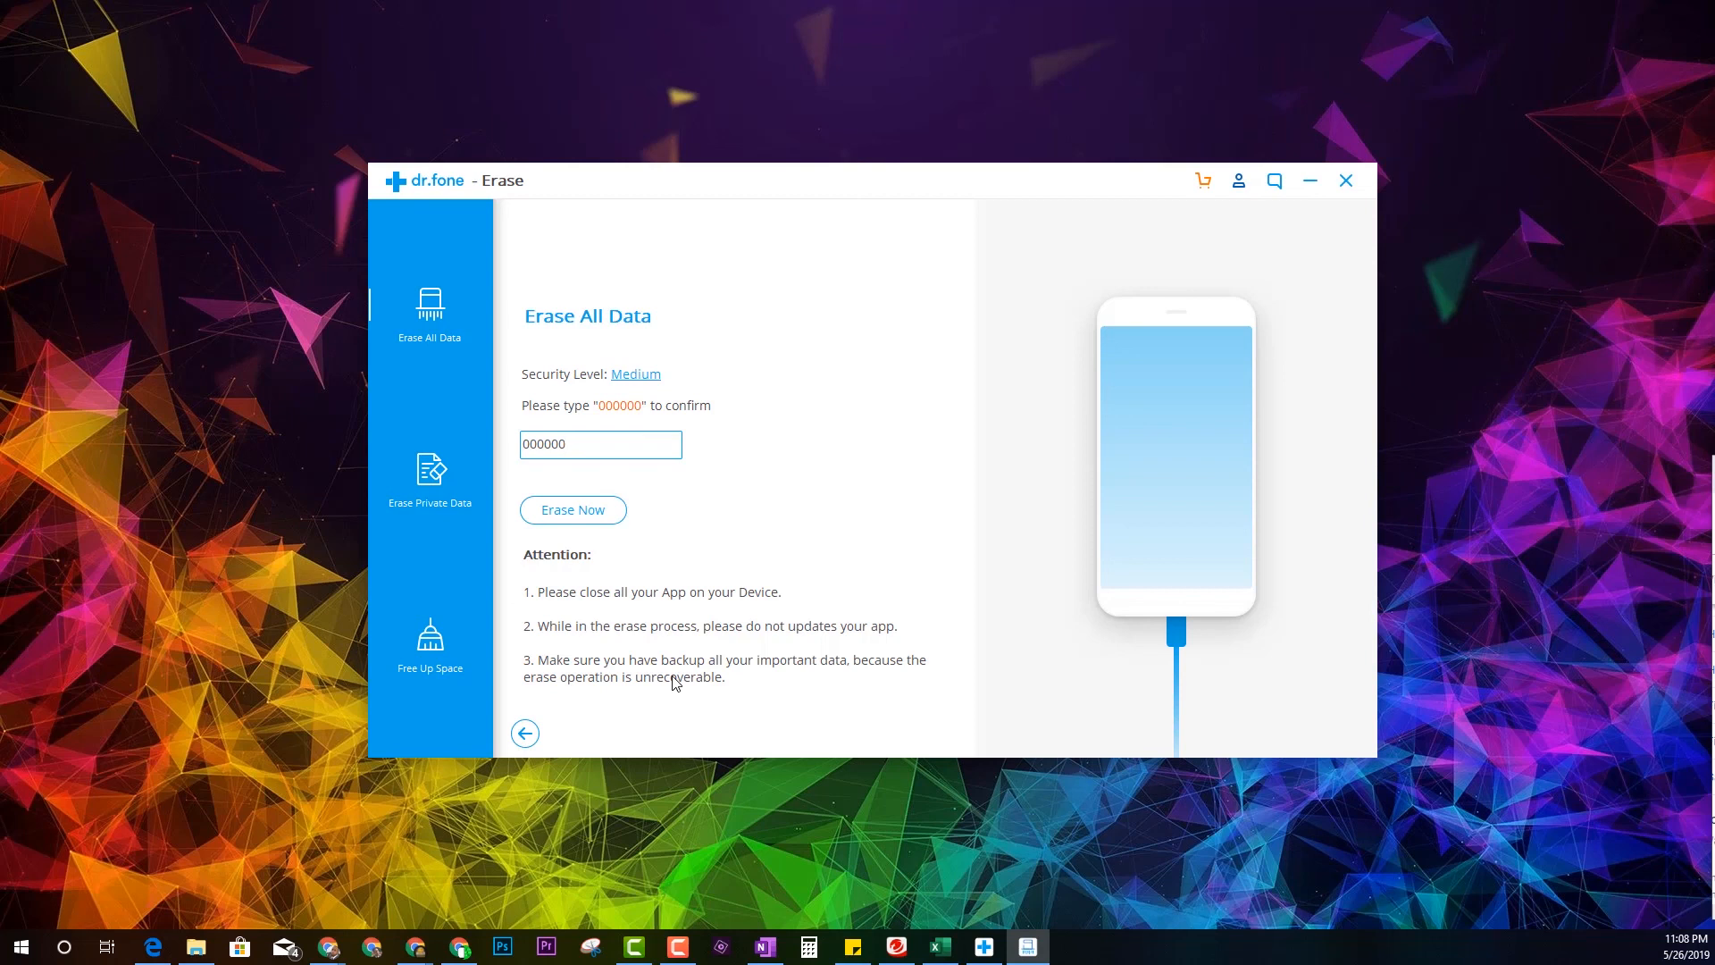
click(601, 443)
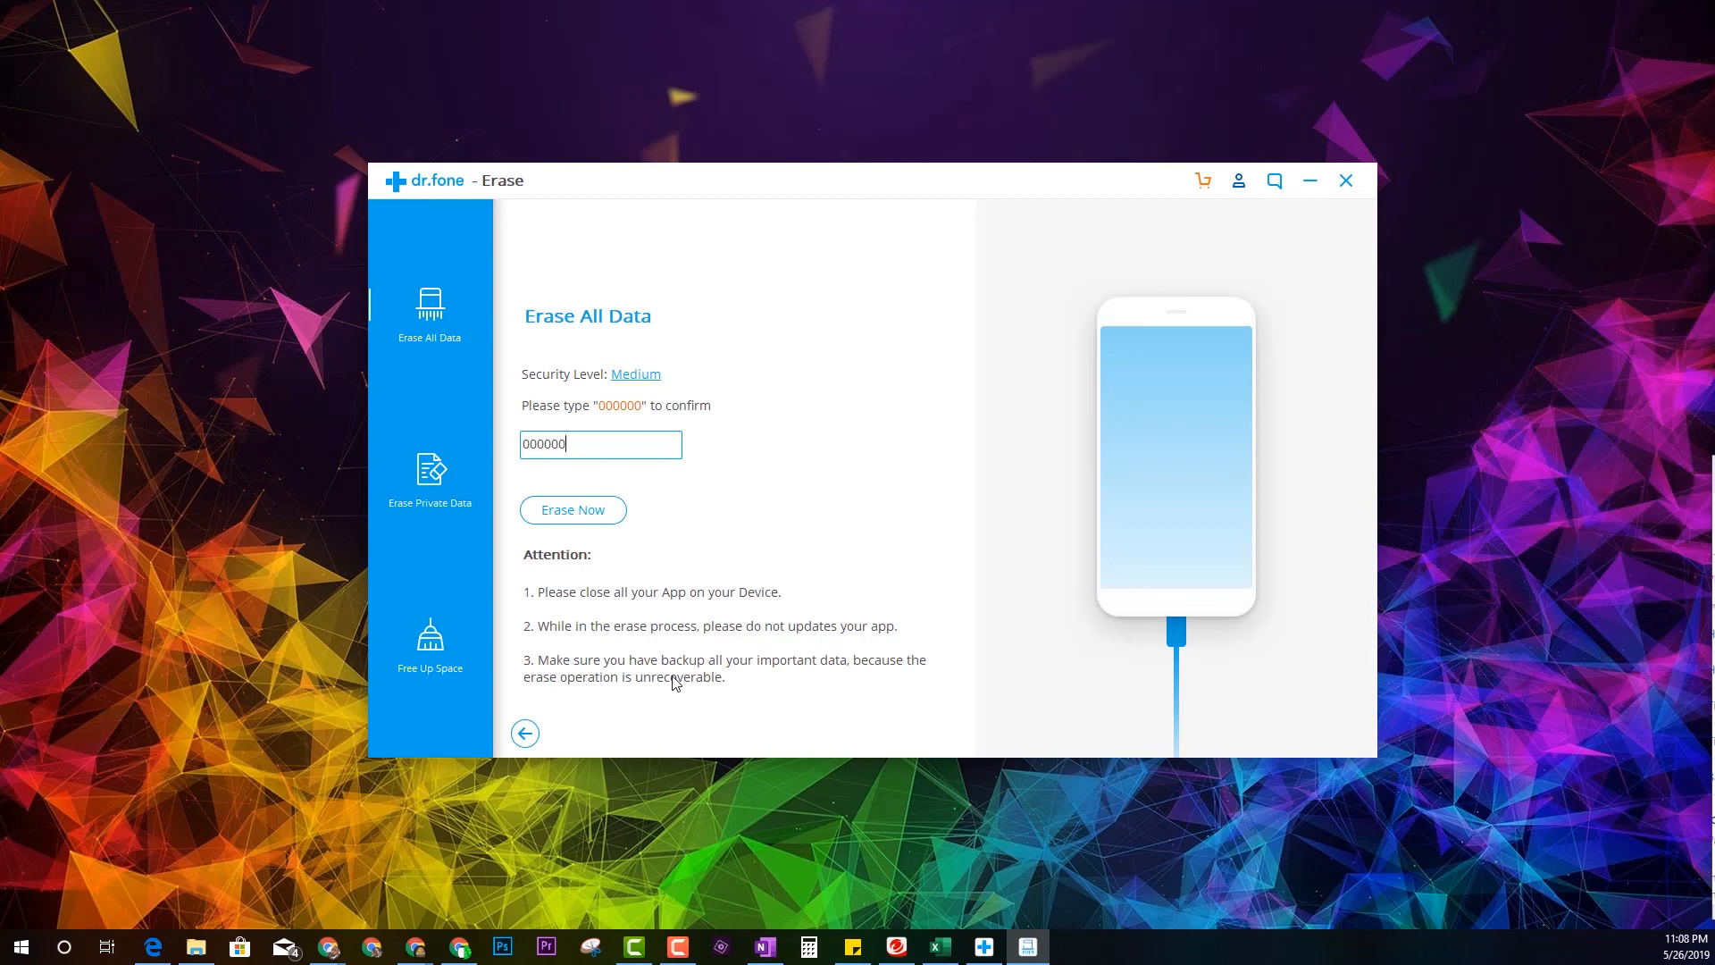